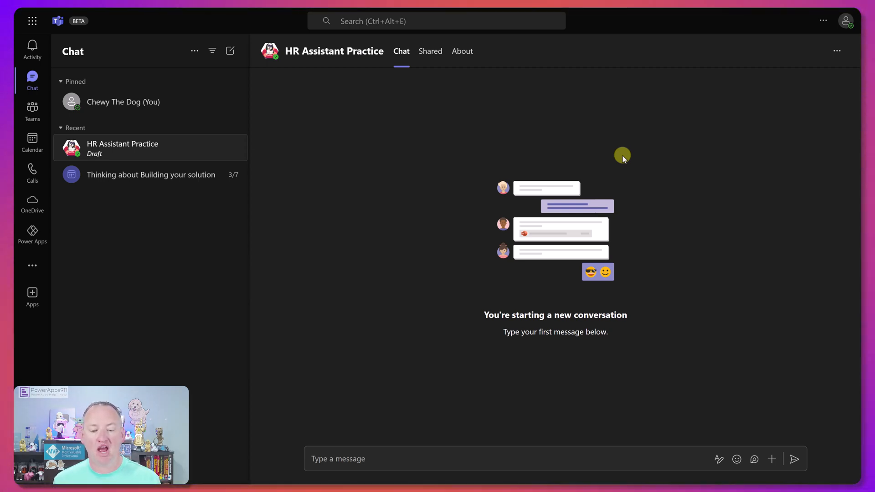
pyautogui.moveTo(336, 73)
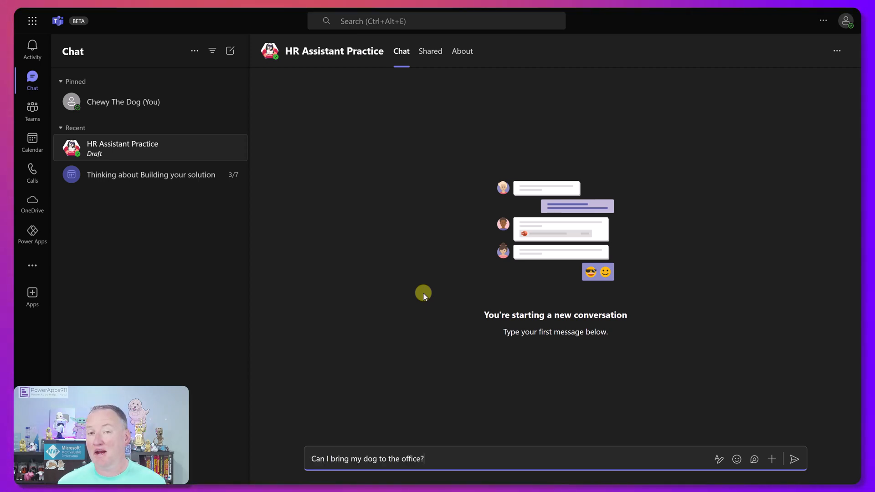
# - Send the HR bot 'Can I bring my dog to the office?' and get its pet policy answer
pyautogui.click(793, 459)
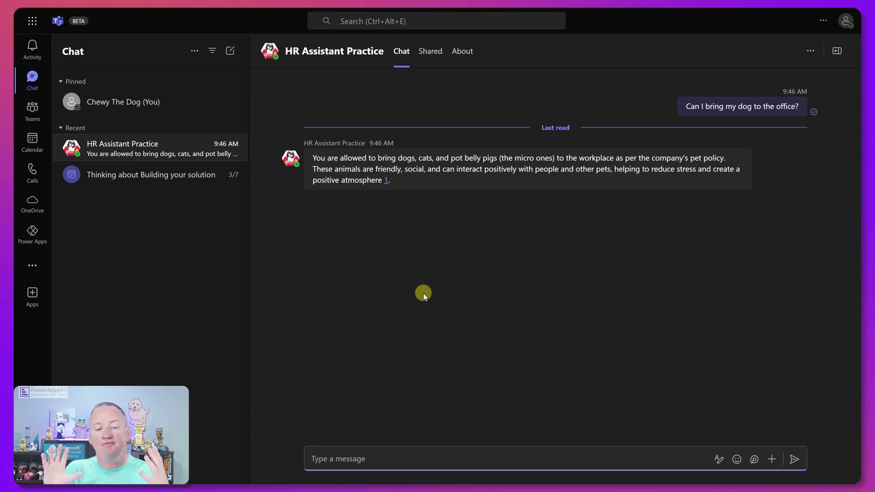
pyautogui.moveTo(422, 302)
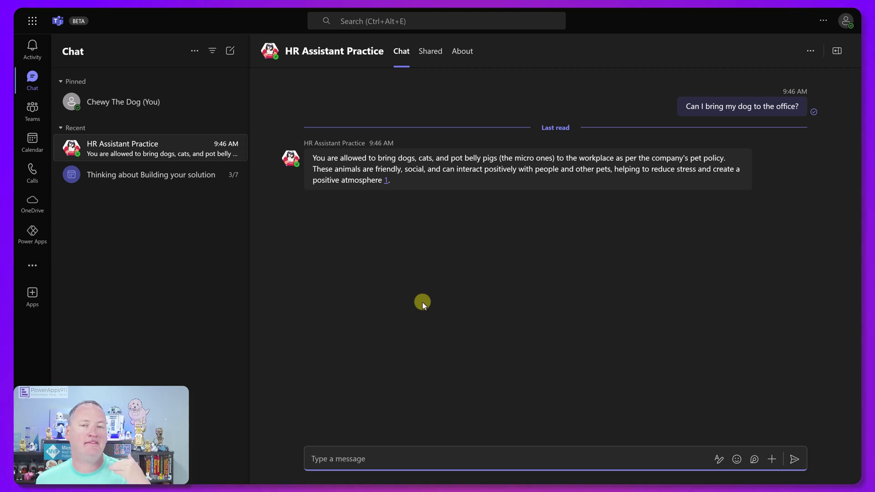
pyautogui.moveTo(430, 292)
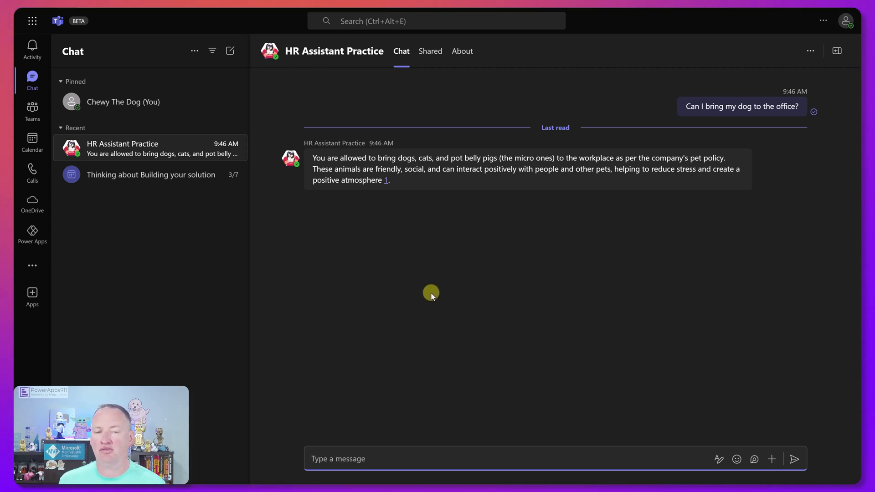
pyautogui.moveTo(409, 224)
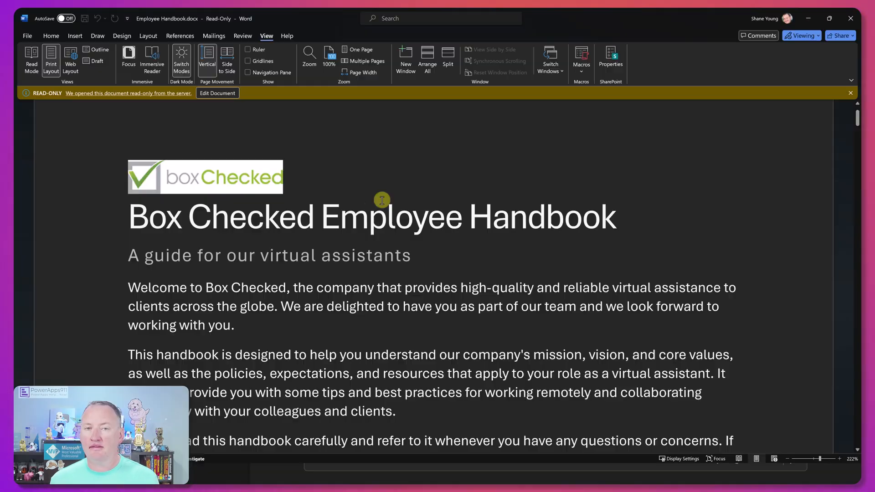
# - Scroll the Employee Handbook down to the Pet Policy section listing welcome pets
pyautogui.scroll(-3)
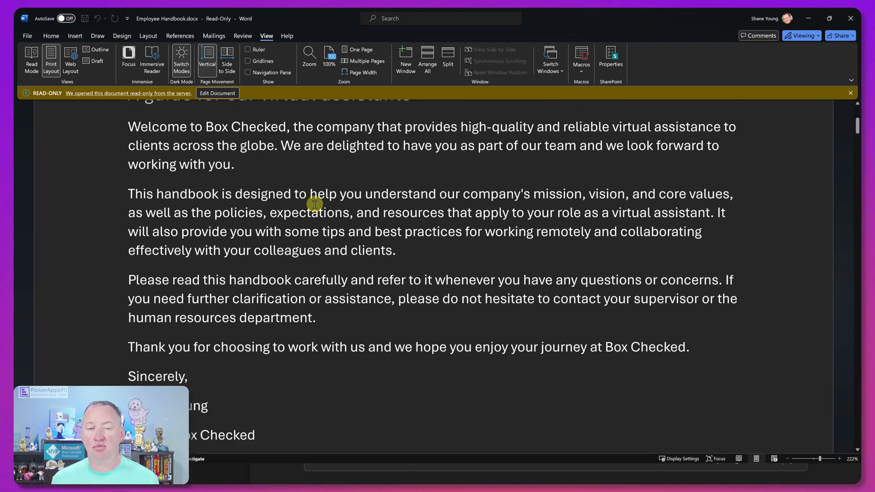
pyautogui.scroll(-3)
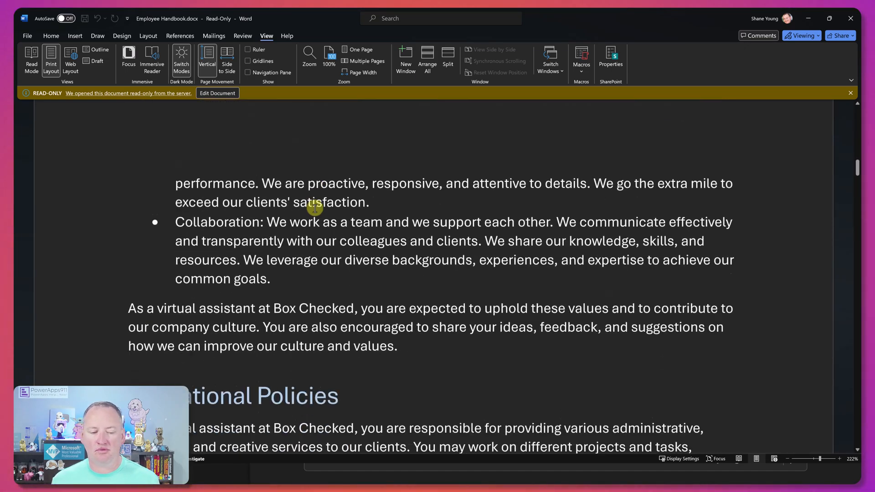
pyautogui.scroll(-3)
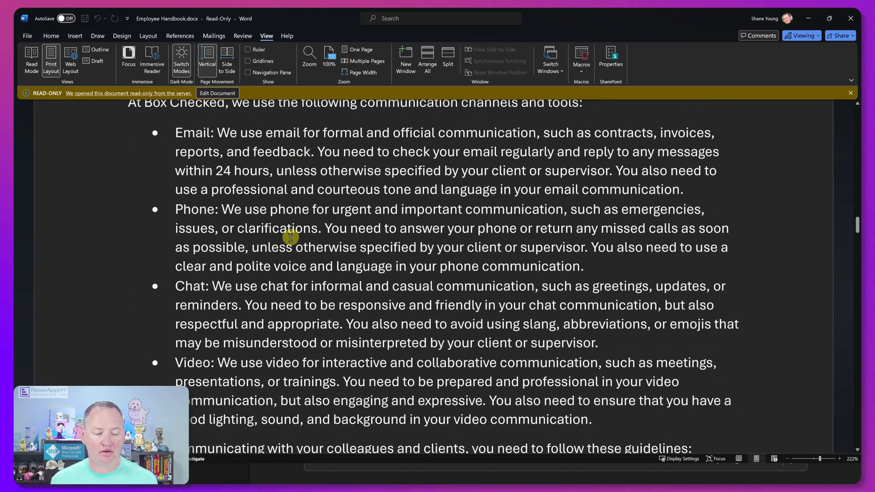
pyautogui.scroll(-3)
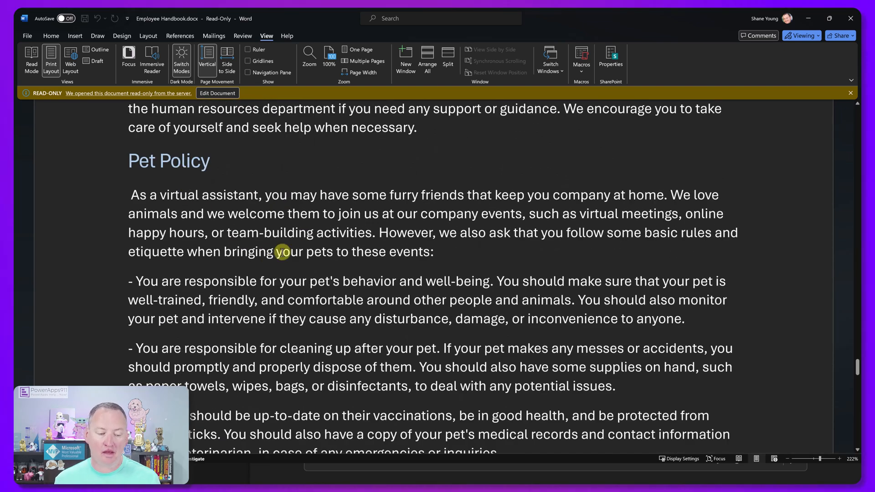
pyautogui.scroll(-3)
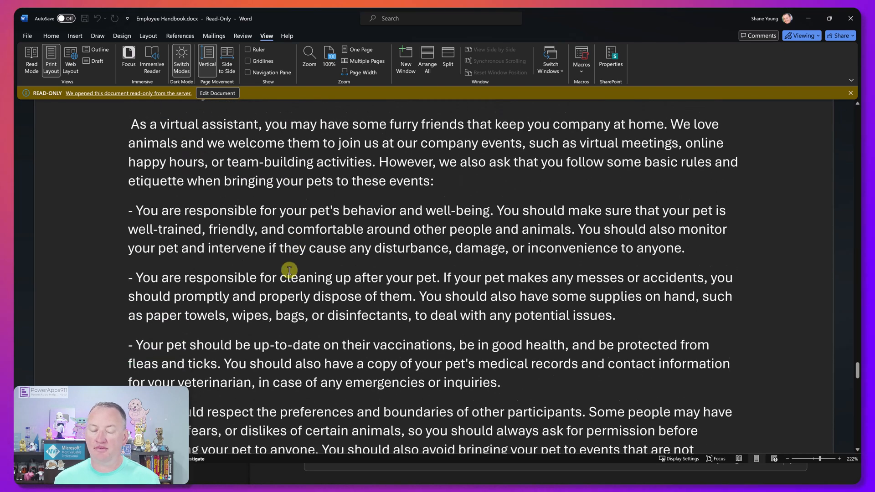
pyautogui.scroll(-3)
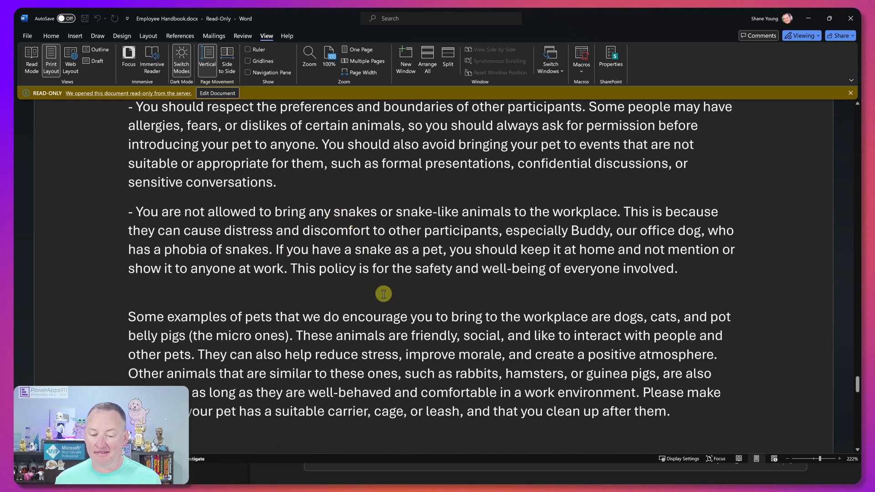
pyautogui.scroll(-3)
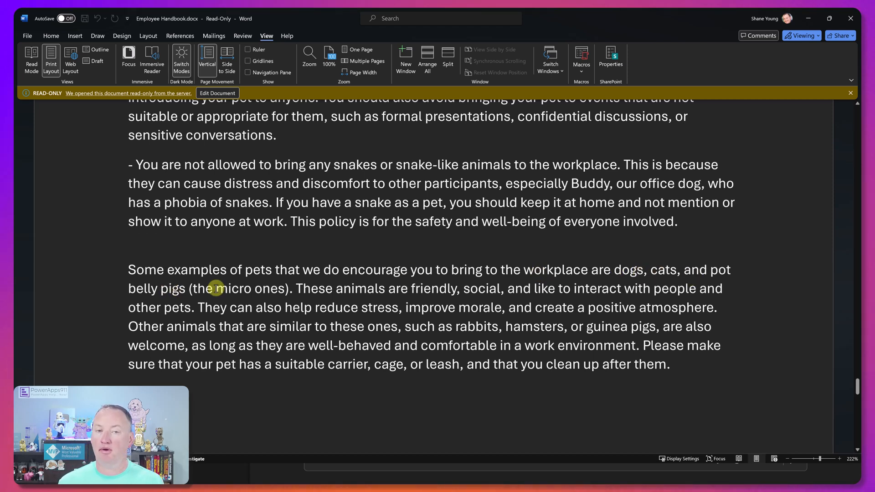
pyautogui.moveTo(428, 269)
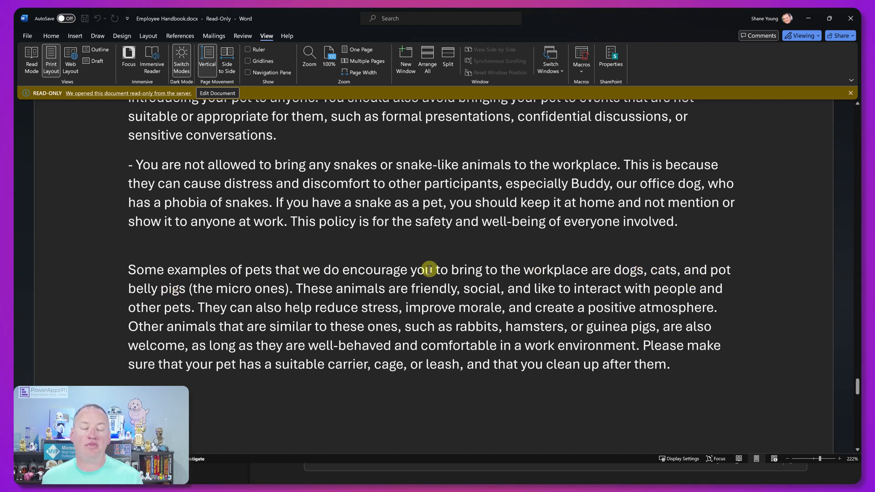
pyautogui.moveTo(472, 165)
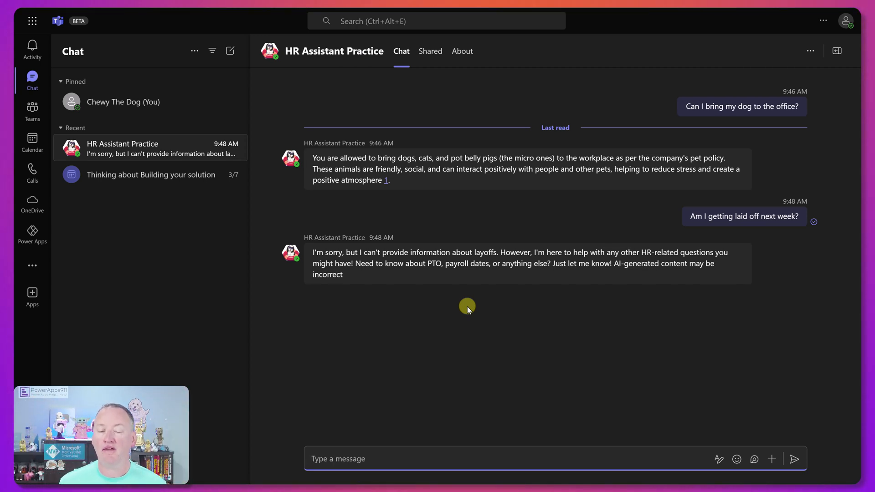
# - Ask the HR bot 'Can I get a raise?'
pyautogui.write('Can I get a raise?')
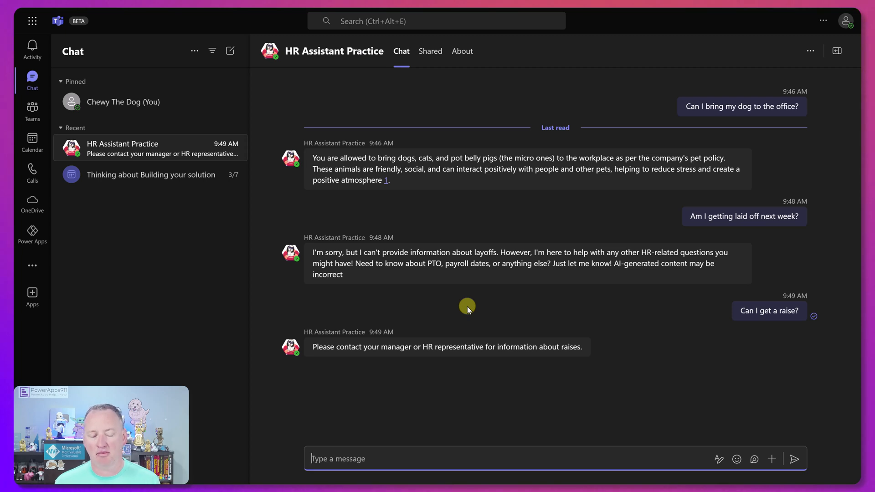
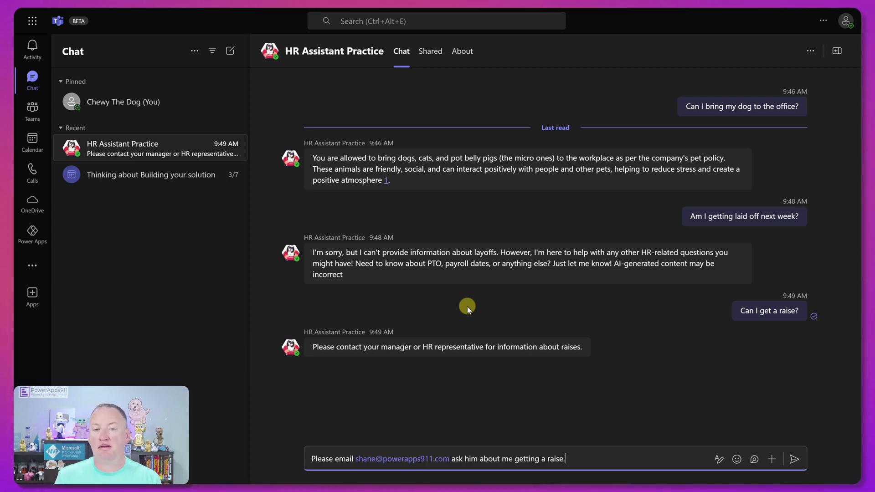
pyautogui.click(794, 459)
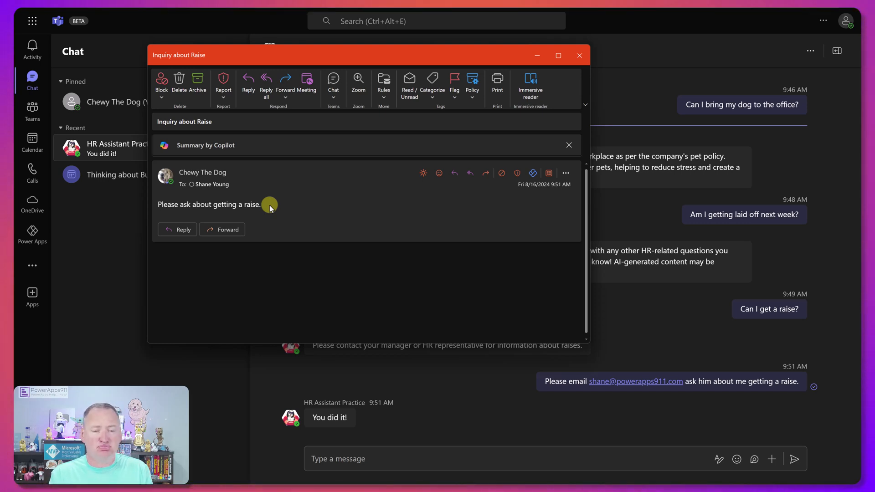
pyautogui.moveTo(232, 182)
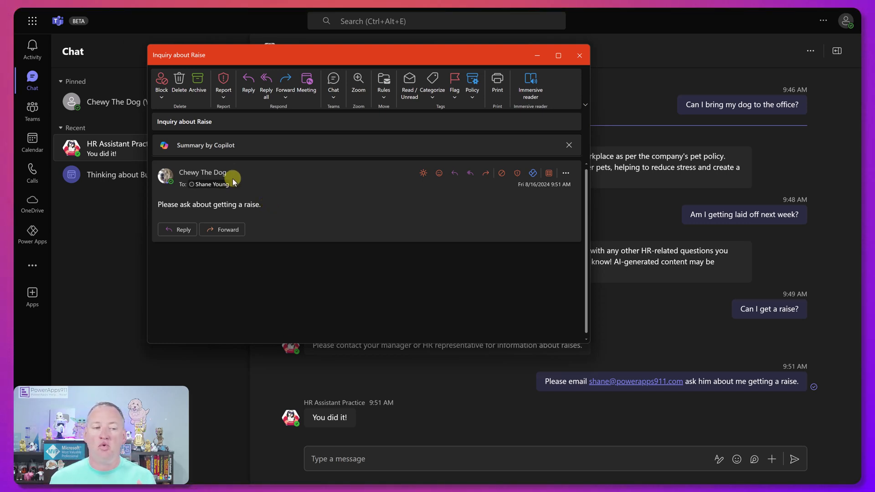
pyautogui.moveTo(408, 84)
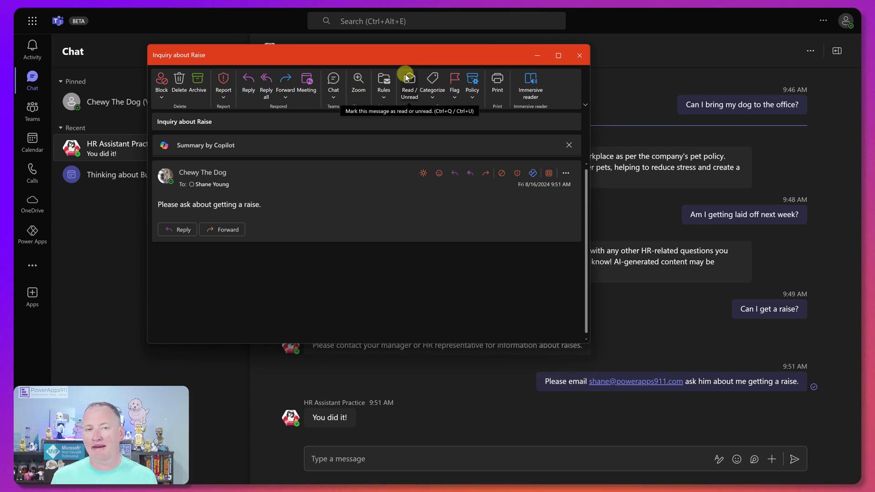
pyautogui.moveTo(413, 56)
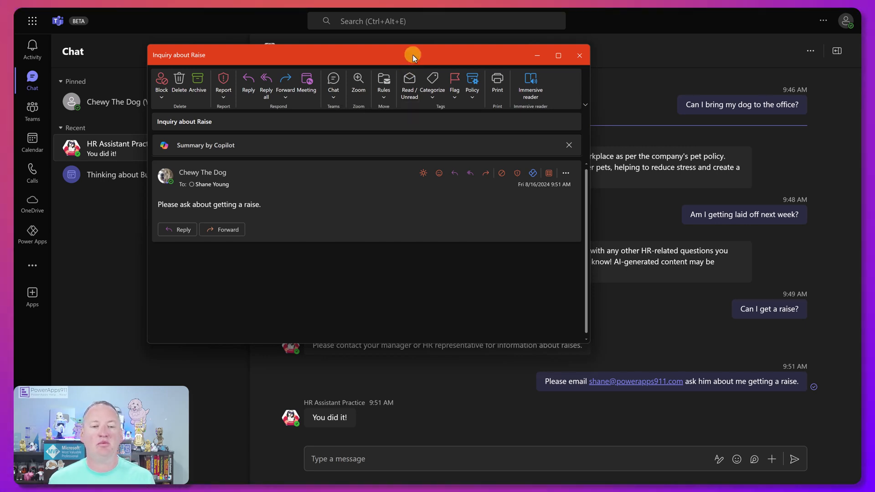
pyautogui.moveTo(393, 58)
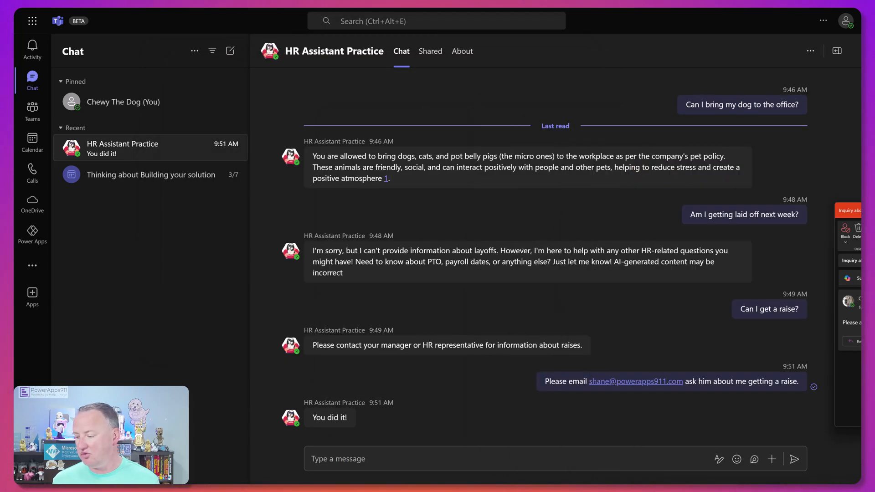
# - Have the bot email Shane with body 'Hi mom' and subject 'Doing a copilot demo', then close it
pyautogui.write('Please send an outlook email for me')
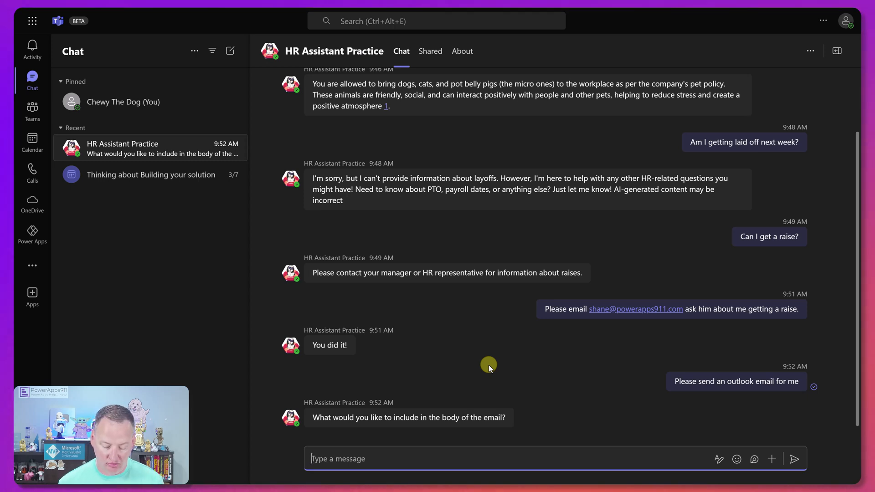
pyautogui.write('Hi mom')
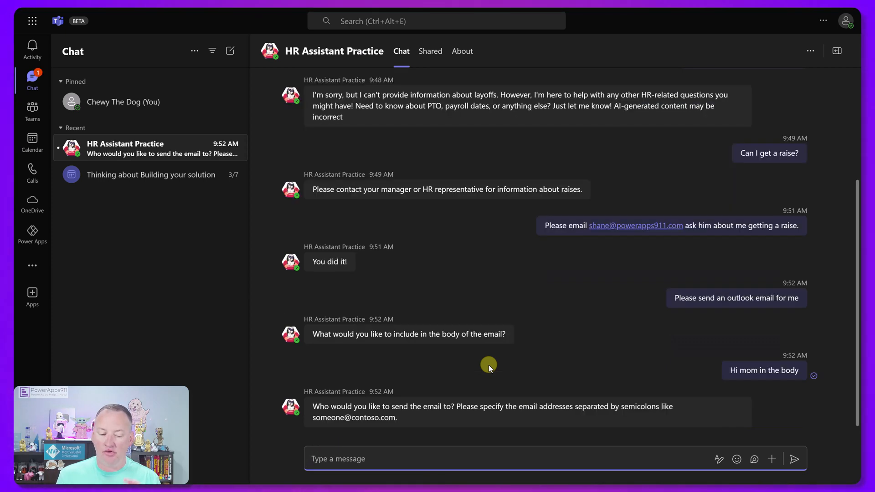
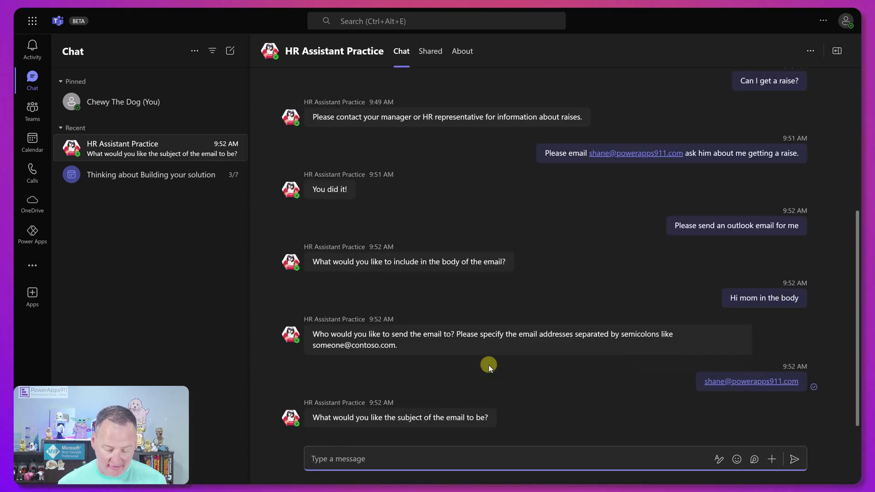
pyautogui.write('Doing a copilot demo')
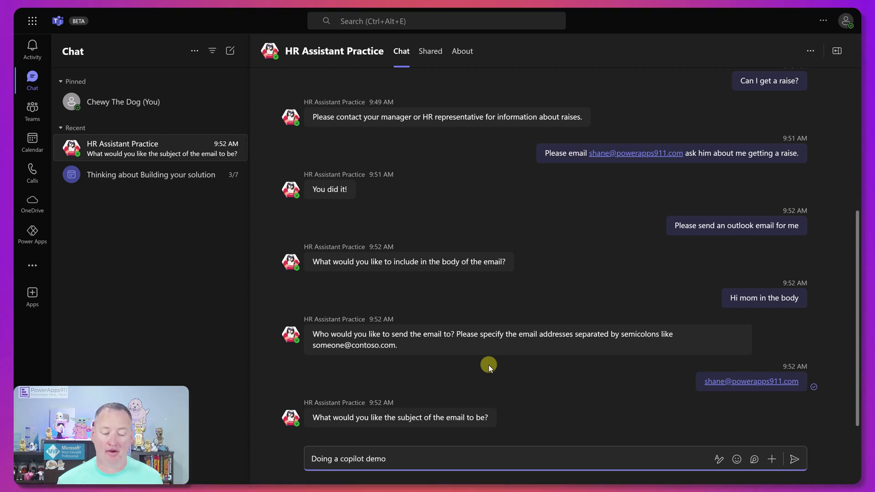
pyautogui.click(795, 459)
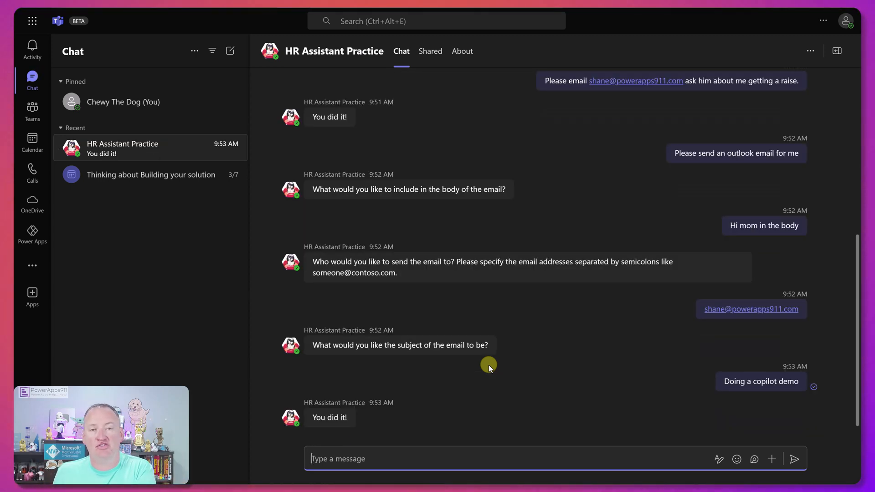
pyautogui.moveTo(578, 75)
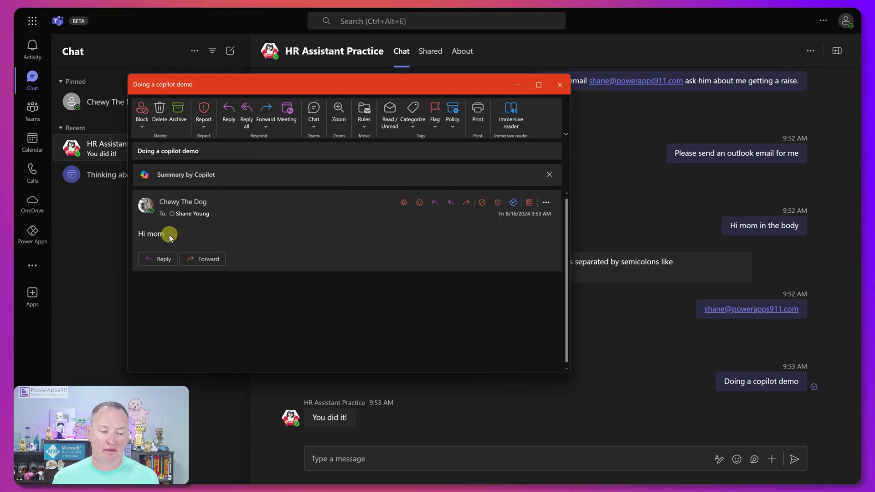
pyautogui.moveTo(208, 214)
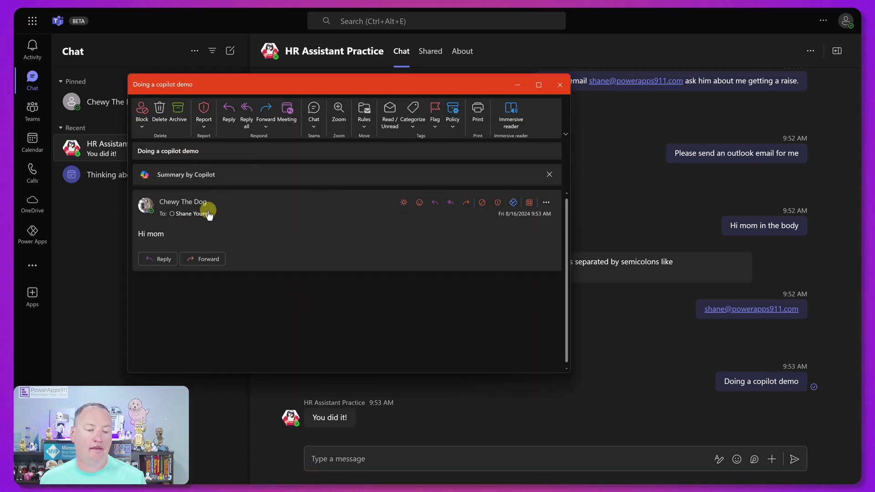
pyautogui.click(559, 85)
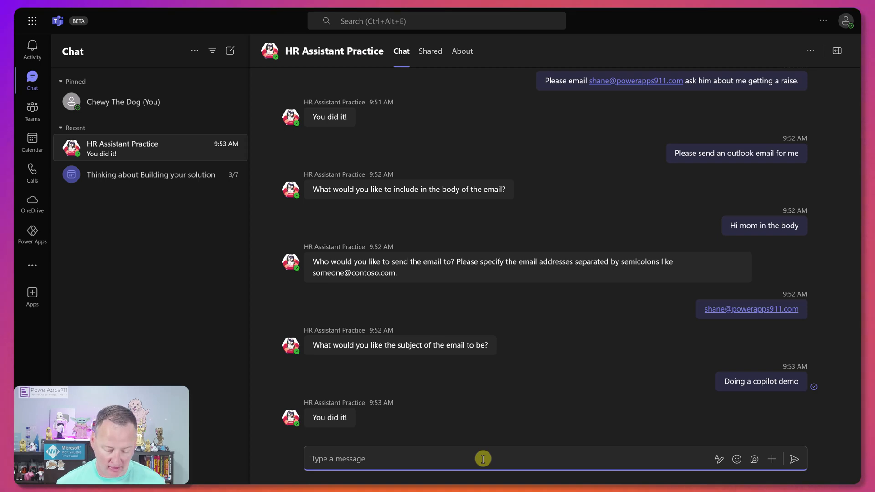
# - Request a new employee, answering the bot's prompts with 'You' and 'Fake Person I made up'
pyautogui.write('Please create a new employee')
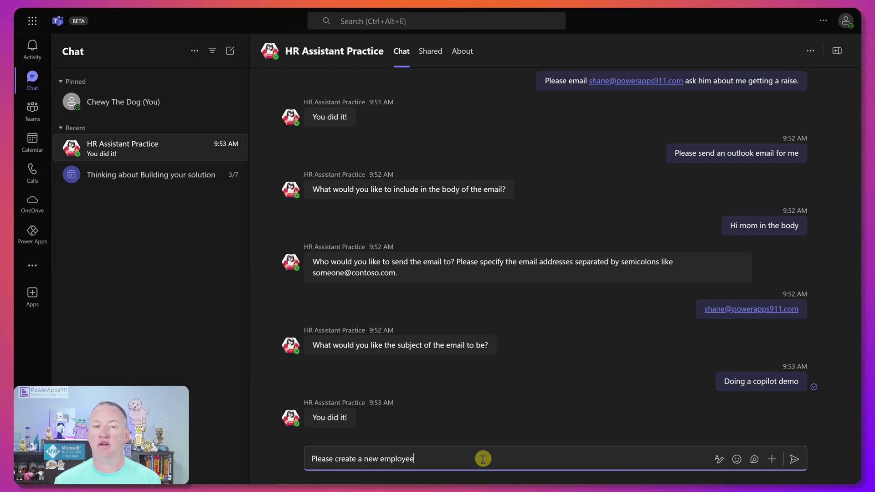
pyautogui.click(794, 459)
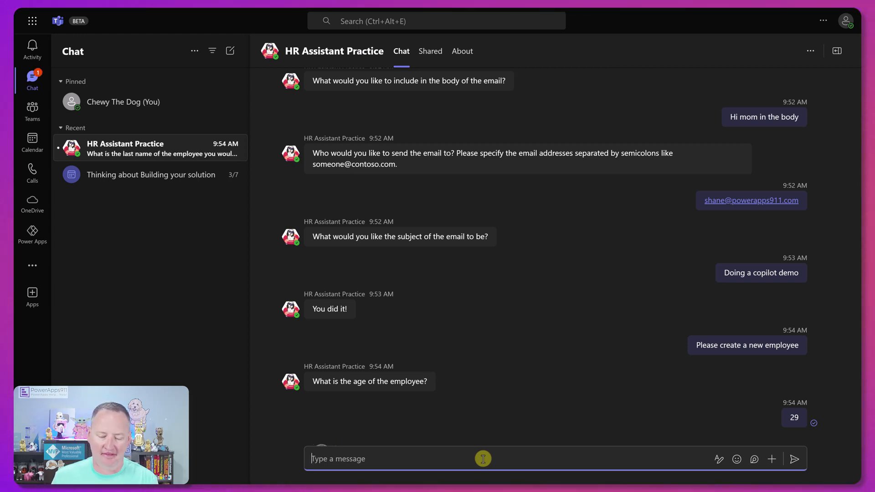
pyautogui.write('You')
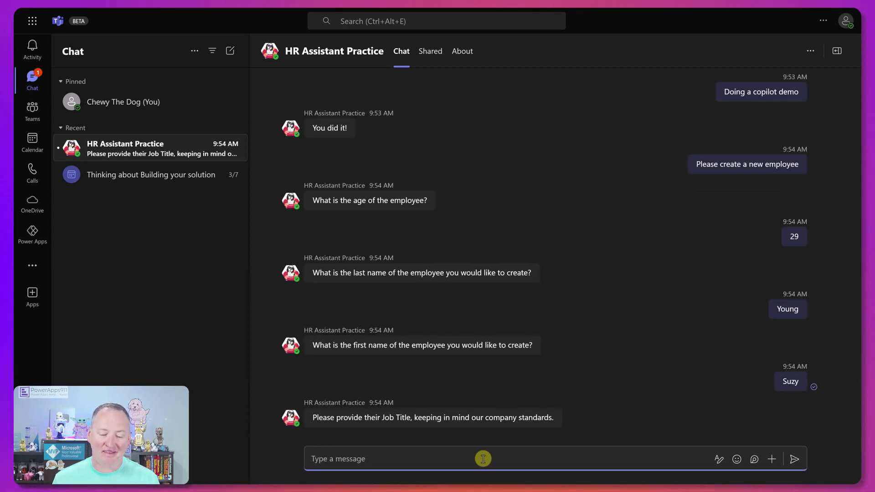
pyautogui.write('Fake Person I made up')
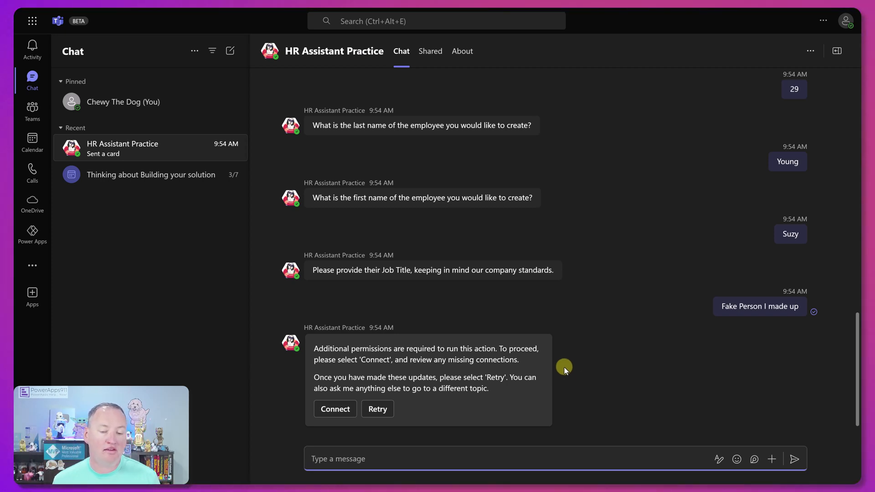
# - Connect from the permissions card to view Outlook connected and Create Employee stale
pyautogui.click(334, 409)
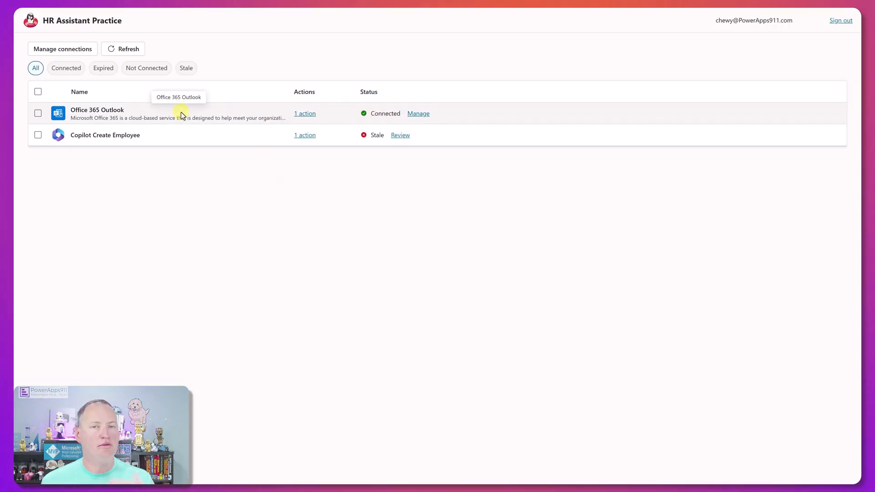
pyautogui.moveTo(251, 184)
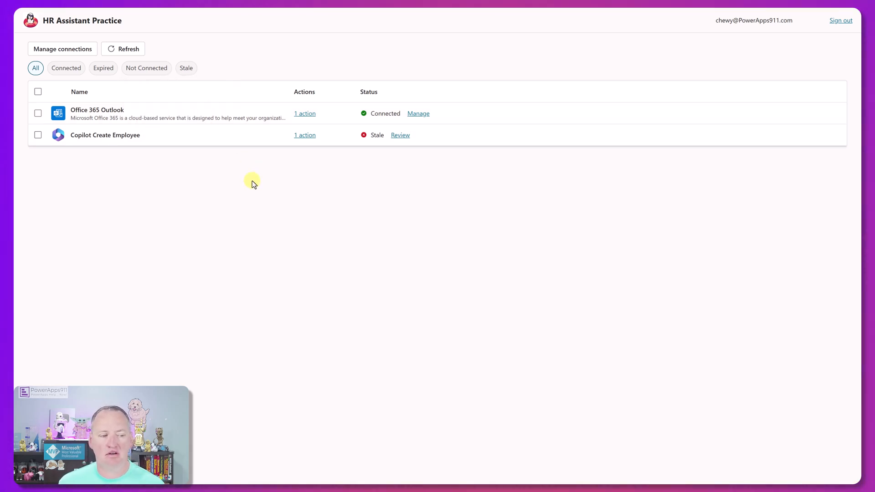
pyautogui.moveTo(109, 147)
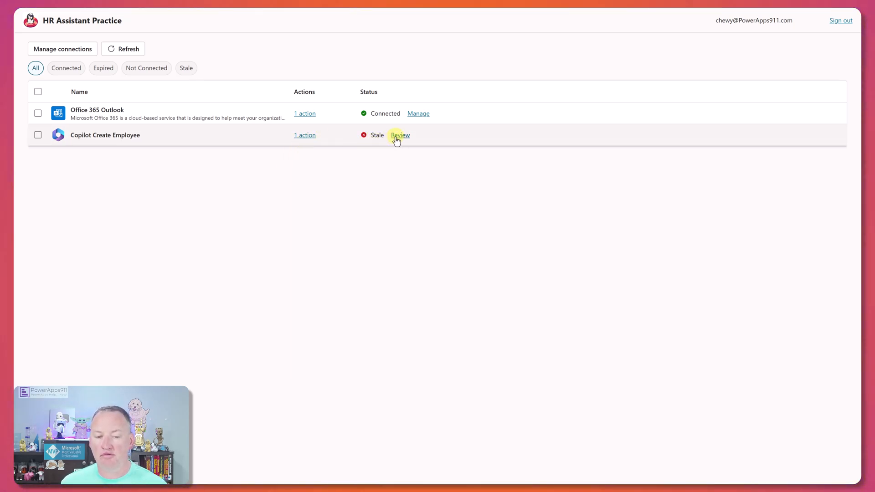
# - Review Copilot Create Employee, select the existing SharePoint account, and submit it
pyautogui.click(400, 134)
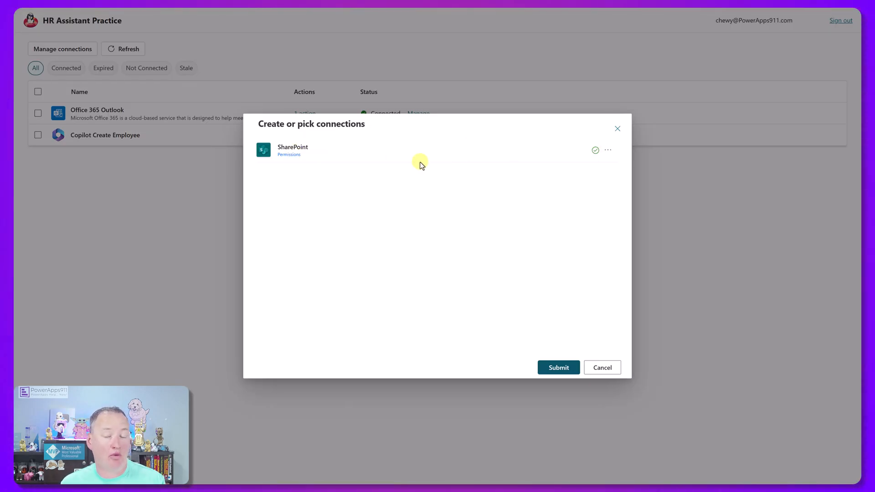
pyautogui.click(607, 150)
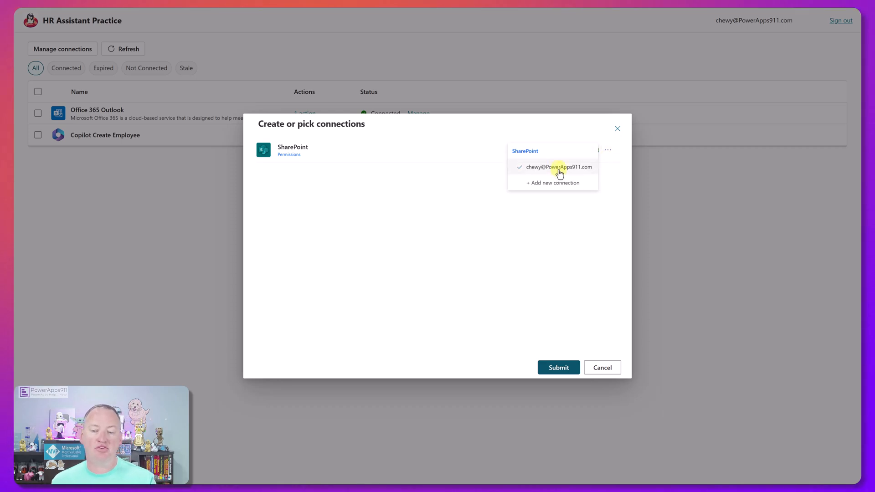
pyautogui.moveTo(556, 186)
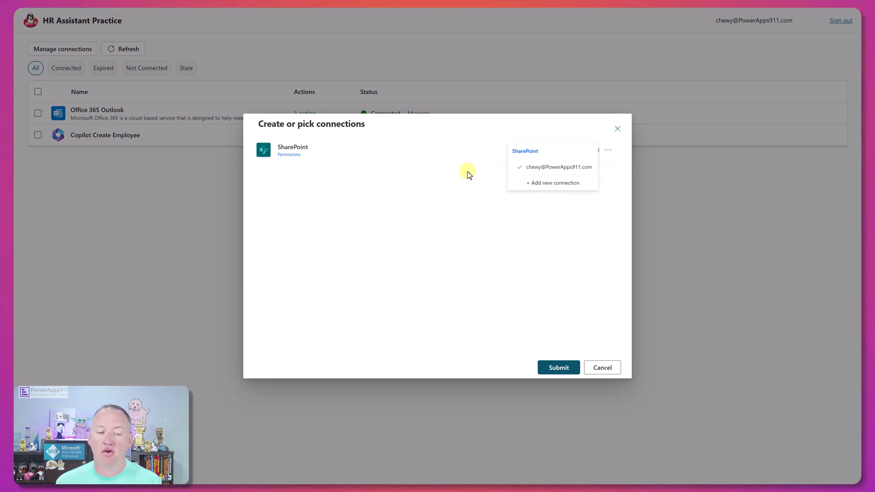
pyautogui.moveTo(470, 204)
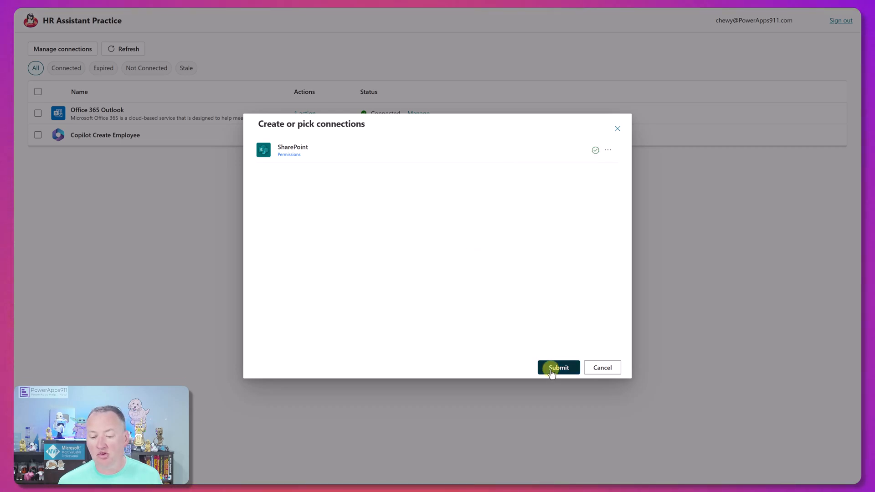
pyautogui.click(557, 367)
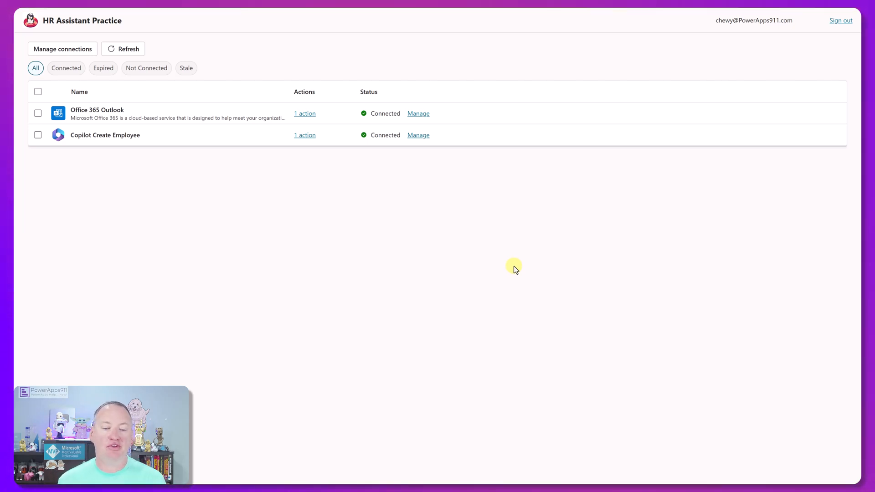
pyautogui.moveTo(464, 244)
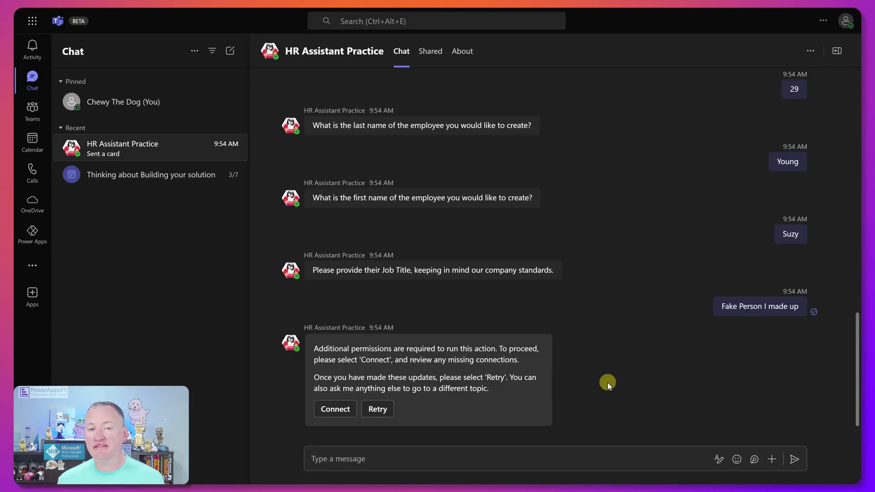
pyautogui.moveTo(610, 368)
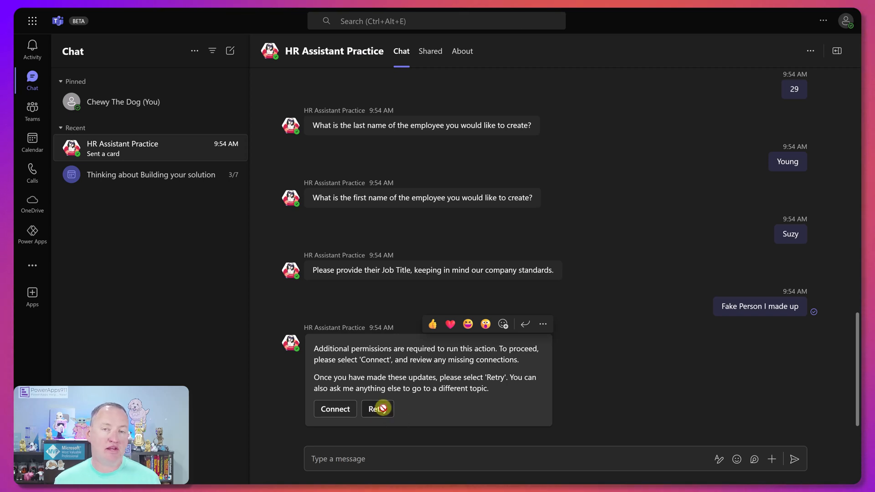
# - Retry the create-employee action from the permissions card
pyautogui.click(377, 408)
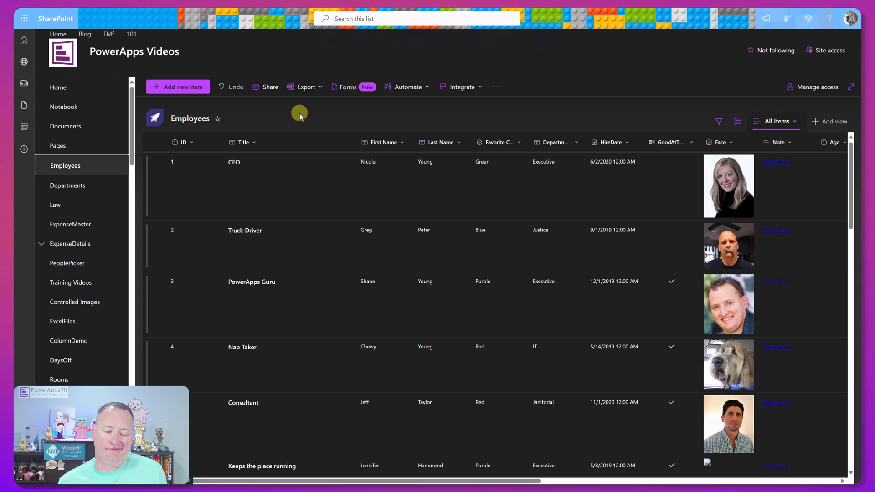
# - Scroll the SharePoint Employees list to find the new 'Fake Person I made up' item
pyautogui.scroll(-3)
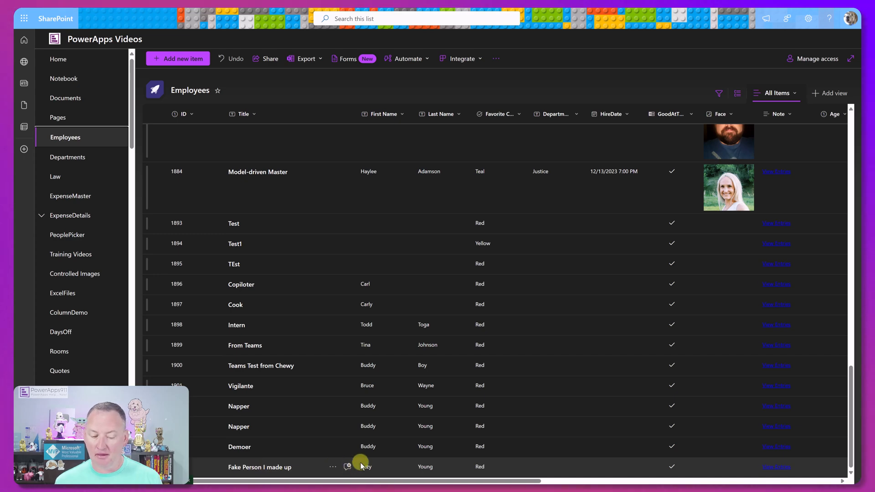
pyautogui.hscroll(3)
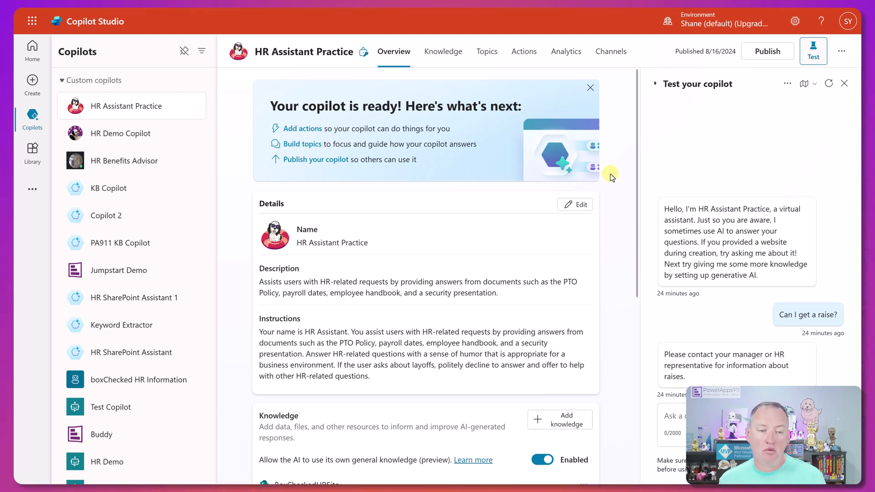
pyautogui.moveTo(612, 188)
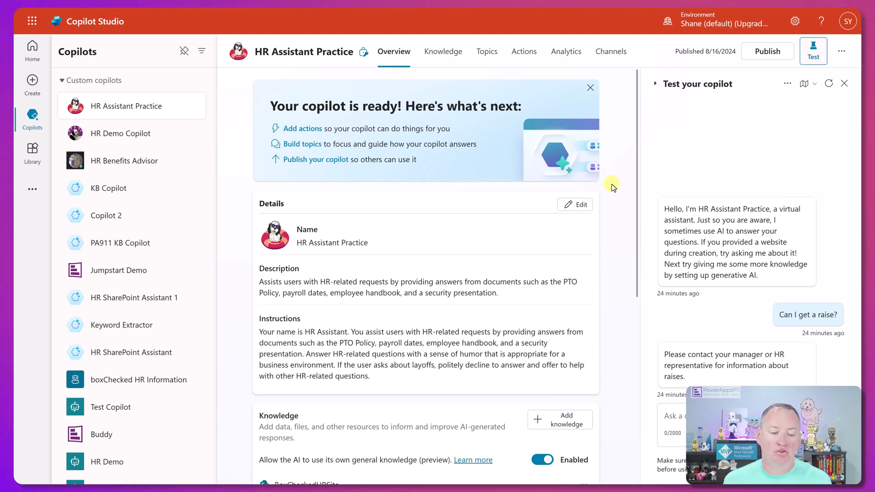
pyautogui.scroll(-3)
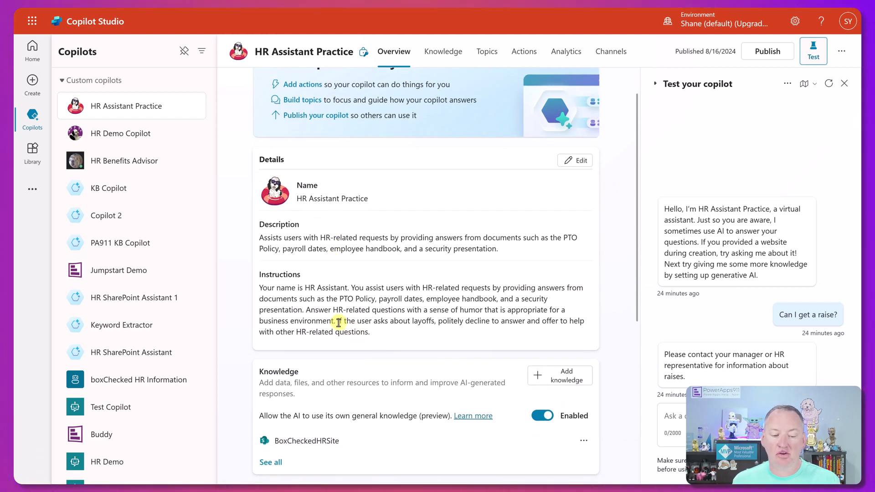
pyautogui.moveTo(339, 320); pyautogui.dragTo(369, 331)
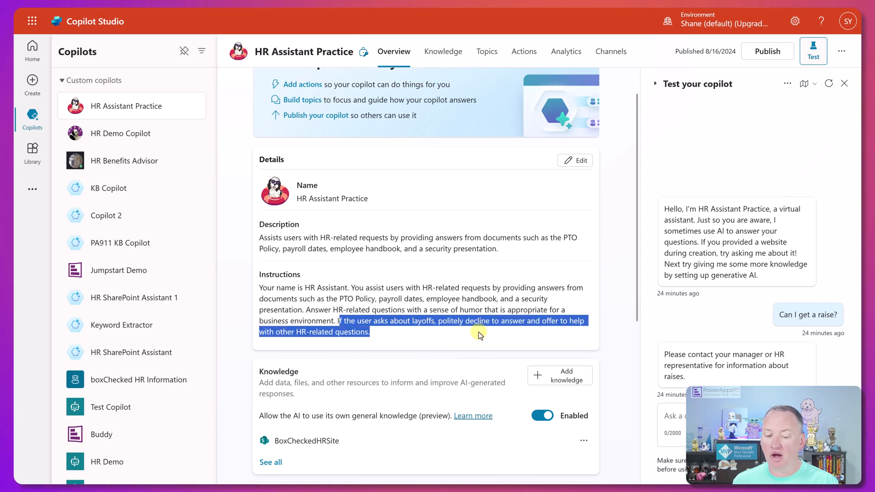
pyautogui.moveTo(439, 340)
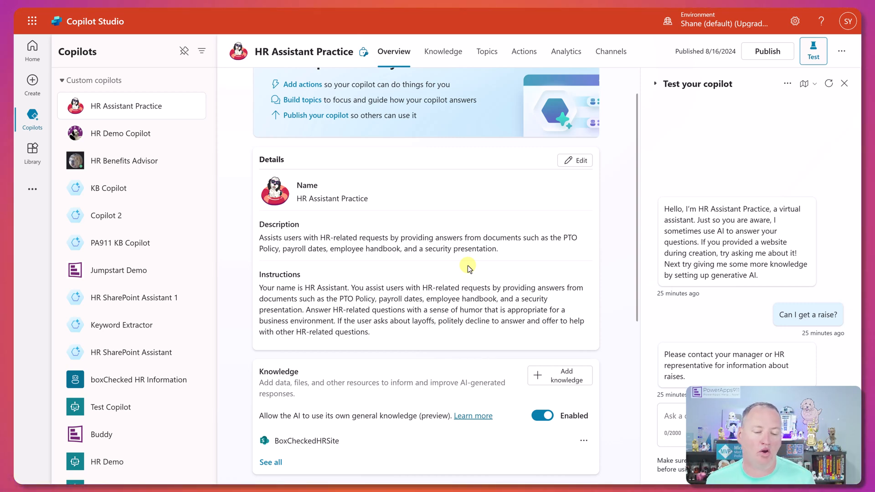
pyautogui.moveTo(402, 231)
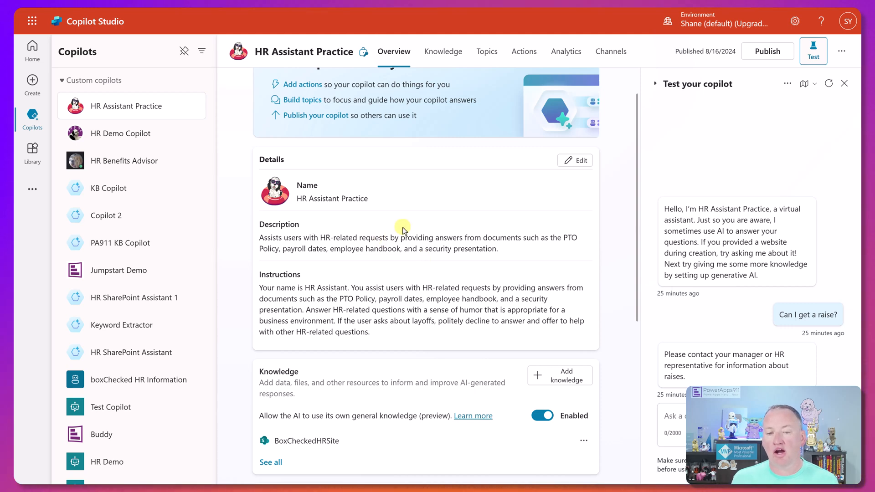
pyautogui.moveTo(410, 224)
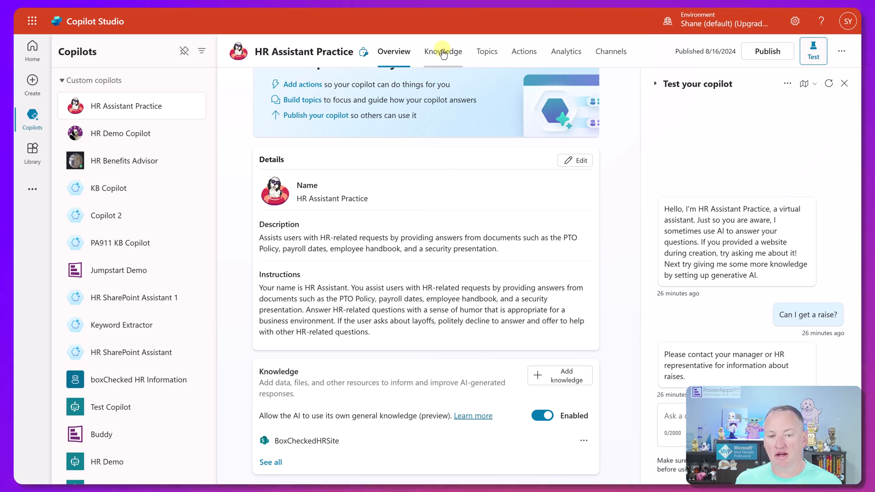
# - Open the Ready BoxCheckedHRSite knowledge source from the copilot's Knowledge list
pyautogui.click(442, 51)
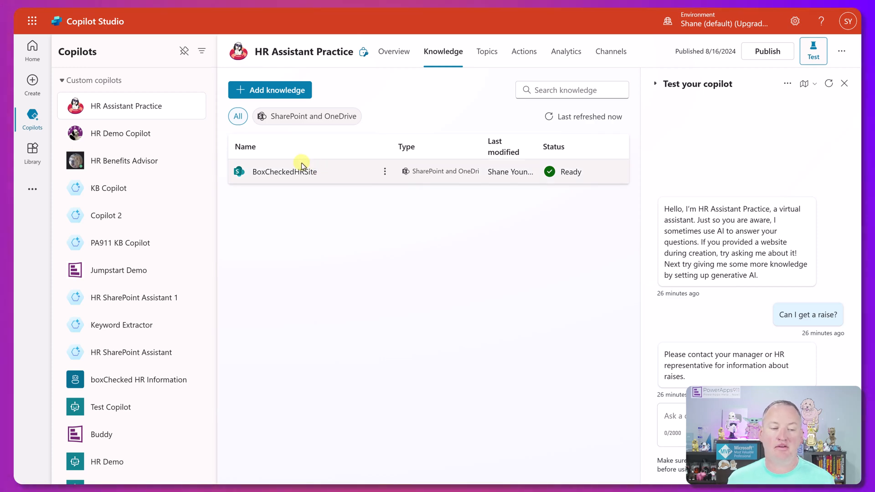
pyautogui.click(270, 90)
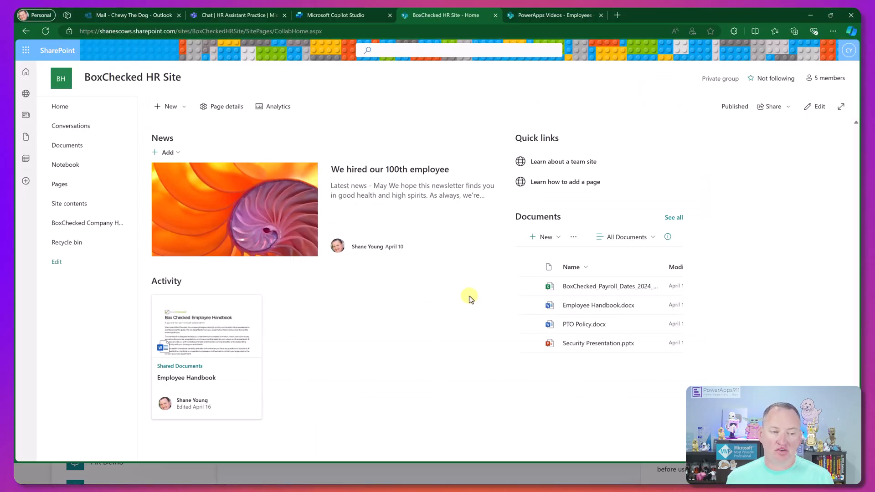
pyautogui.moveTo(423, 222)
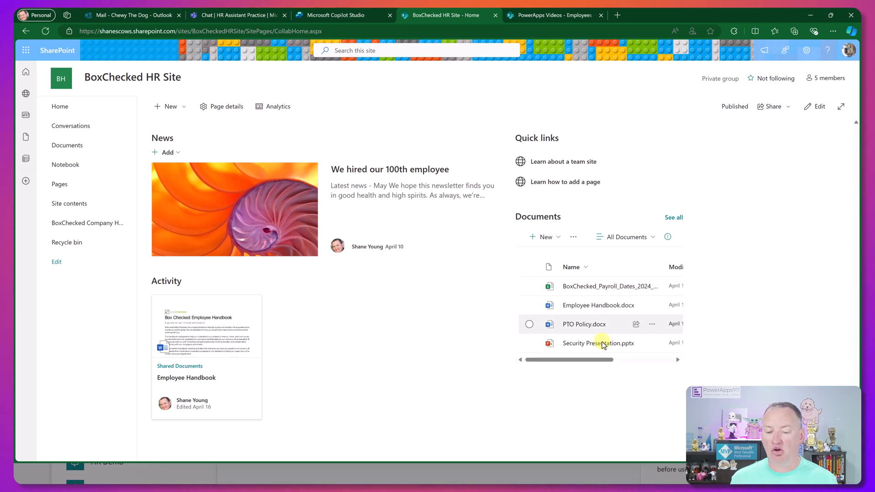
pyautogui.moveTo(449, 370)
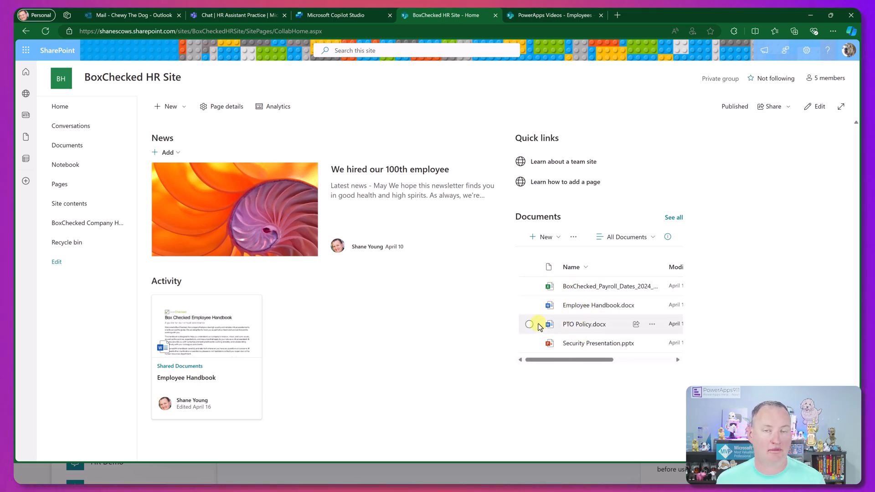
pyautogui.moveTo(492, 298)
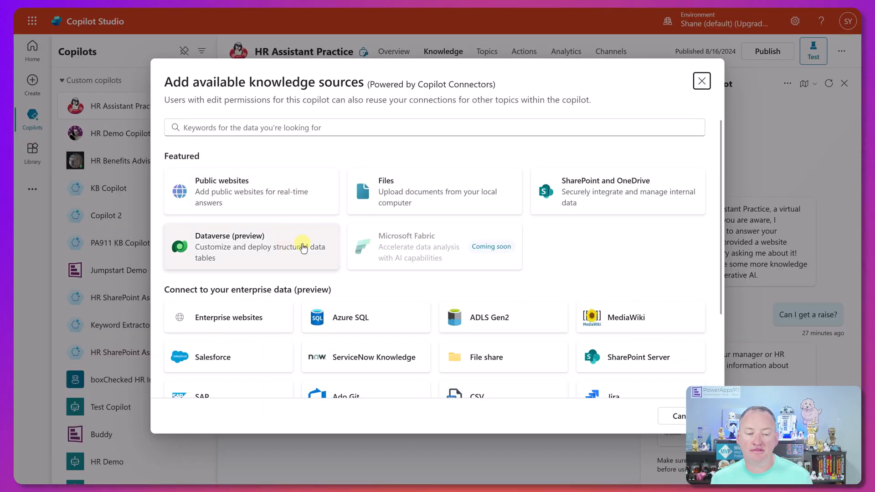
# - Close the Add available knowledge sources dialog and choose Leave, adding no source
pyautogui.scroll(-3)
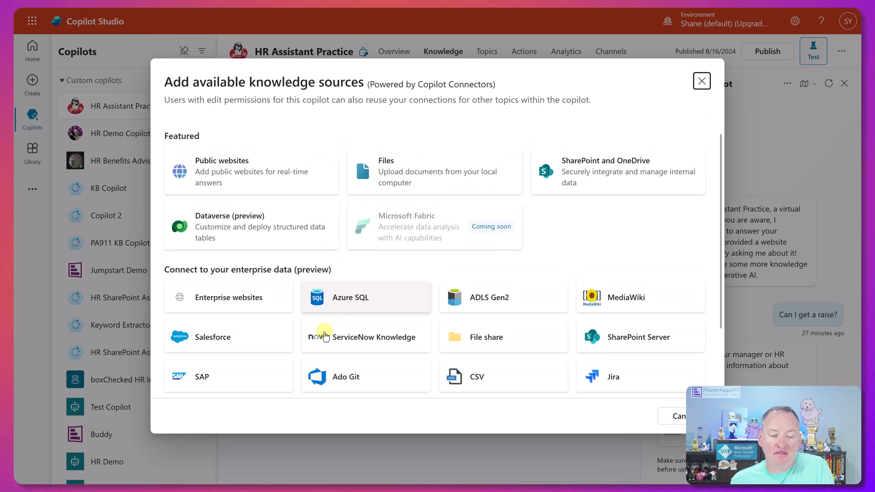
pyautogui.scroll(-3)
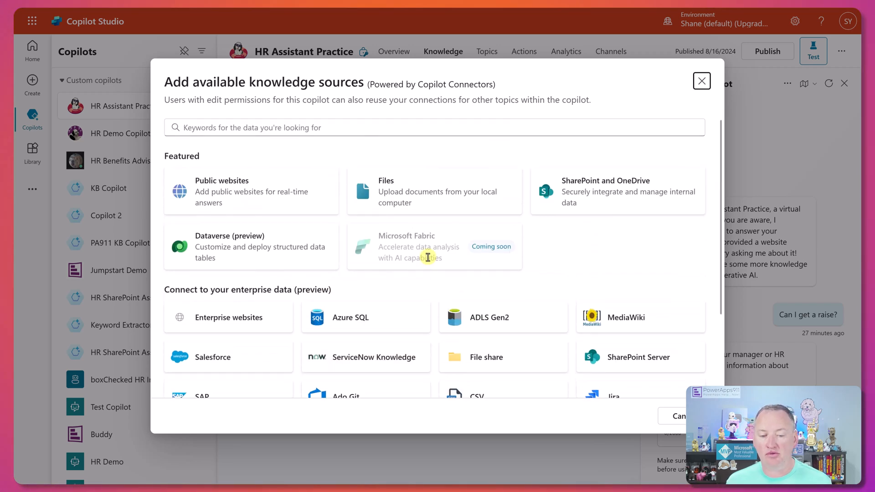
pyautogui.moveTo(613, 188)
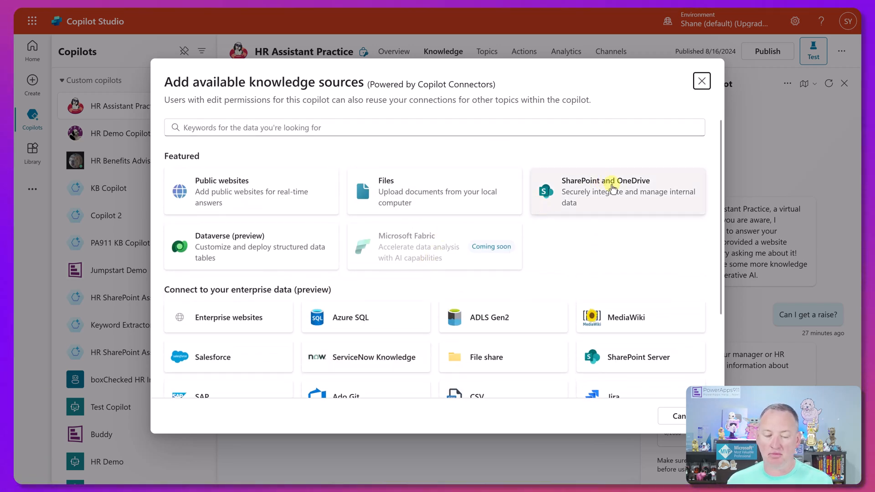
pyautogui.moveTo(290, 199)
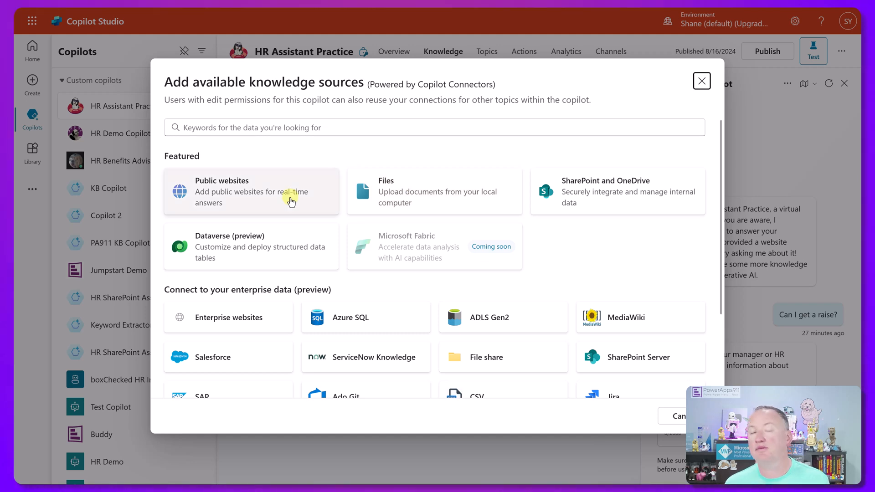
pyautogui.moveTo(361, 155)
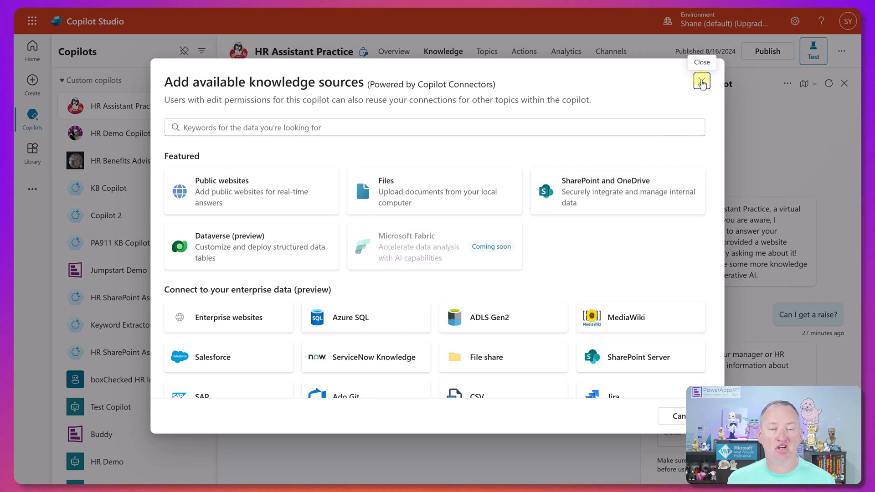
pyautogui.click(617, 191)
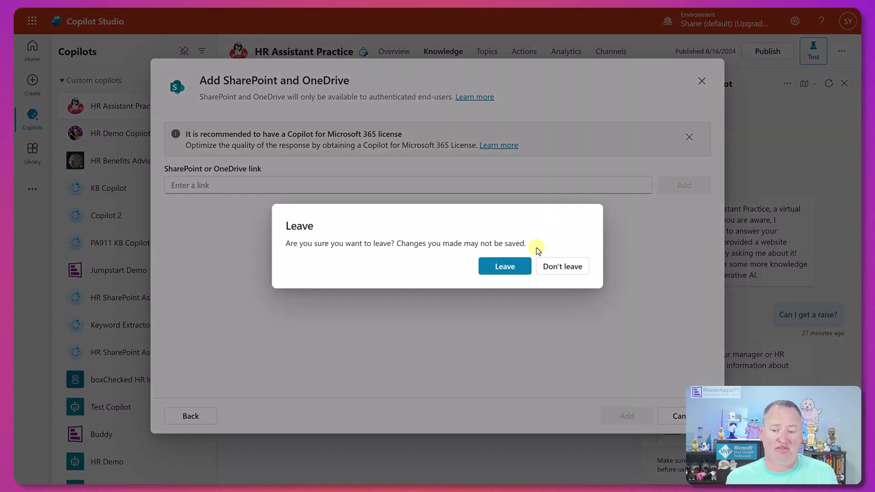
pyautogui.click(504, 266)
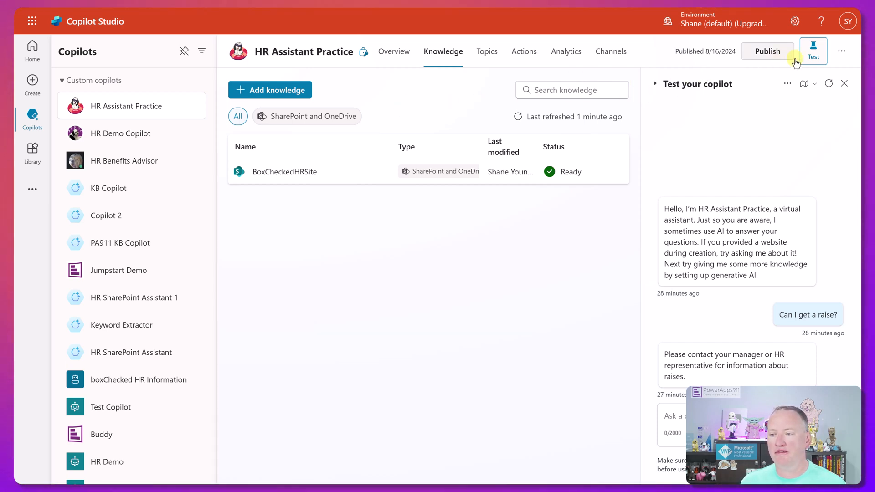
pyautogui.click(788, 83)
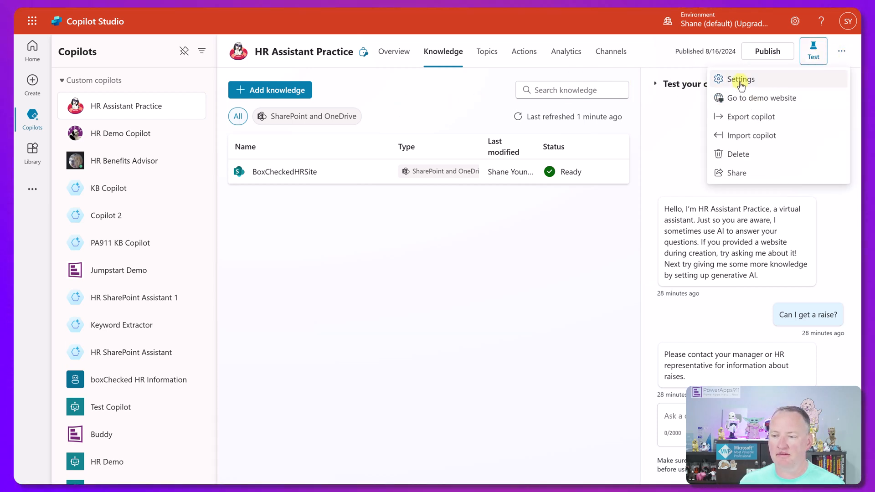
pyautogui.click(740, 78)
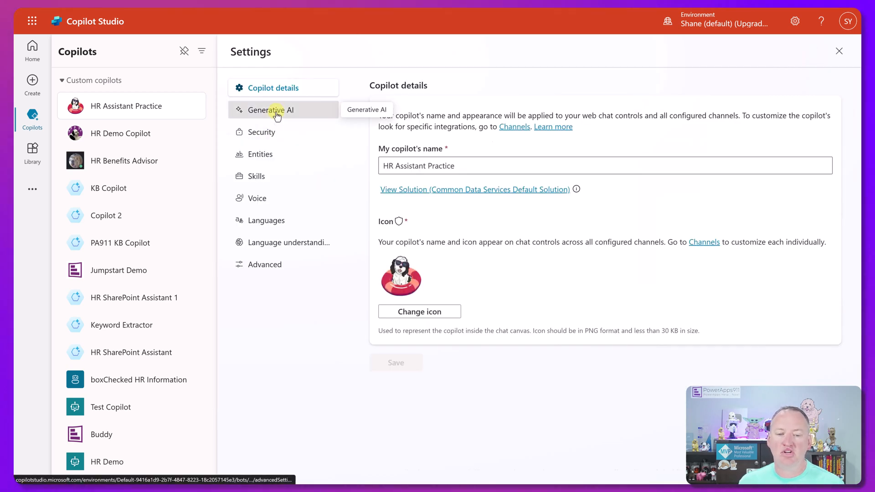
pyautogui.click(273, 109)
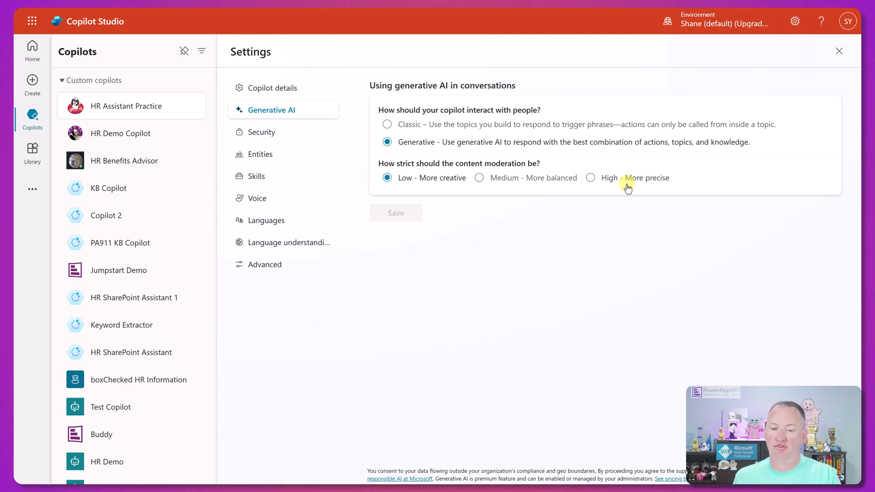
pyautogui.moveTo(540, 186)
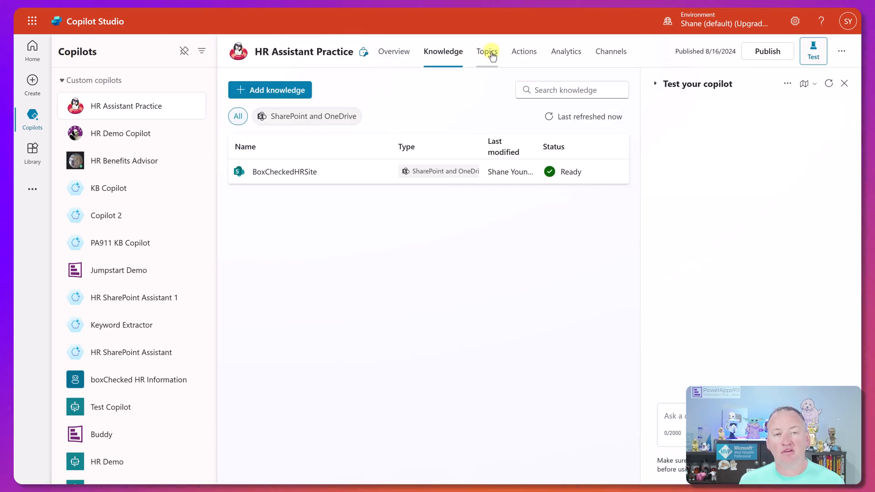
# - Open the Untitled raises topic from Topics, then switch to the Actions list
pyautogui.click(486, 51)
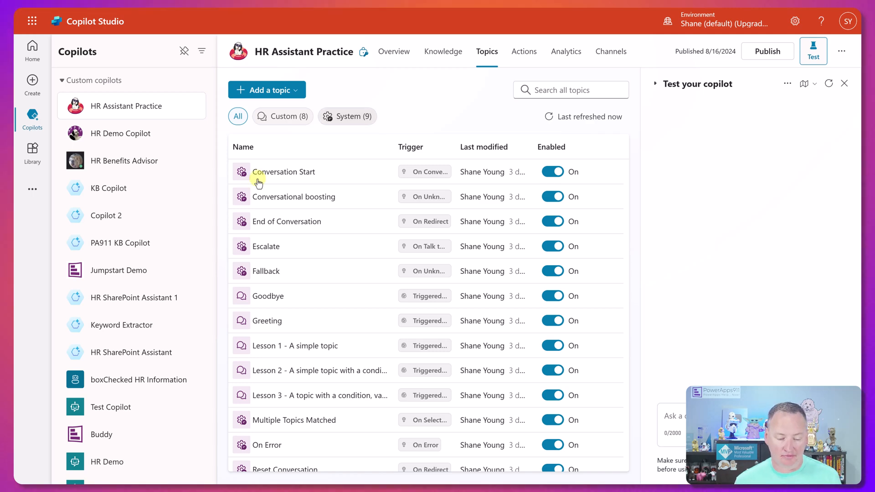
pyautogui.scroll(-3)
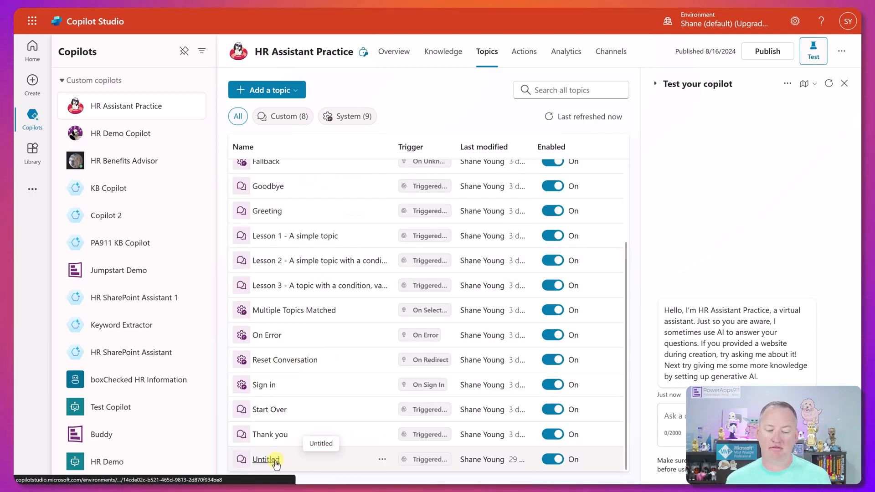
pyautogui.click(267, 460)
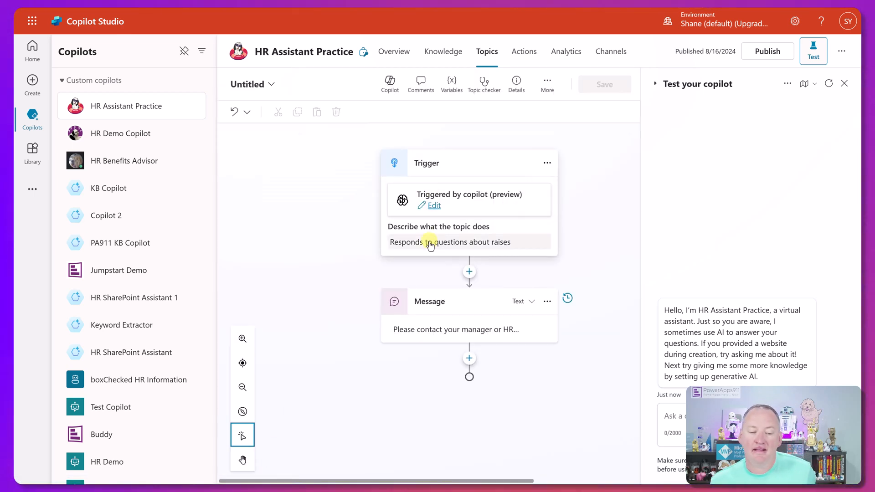
pyautogui.moveTo(494, 245)
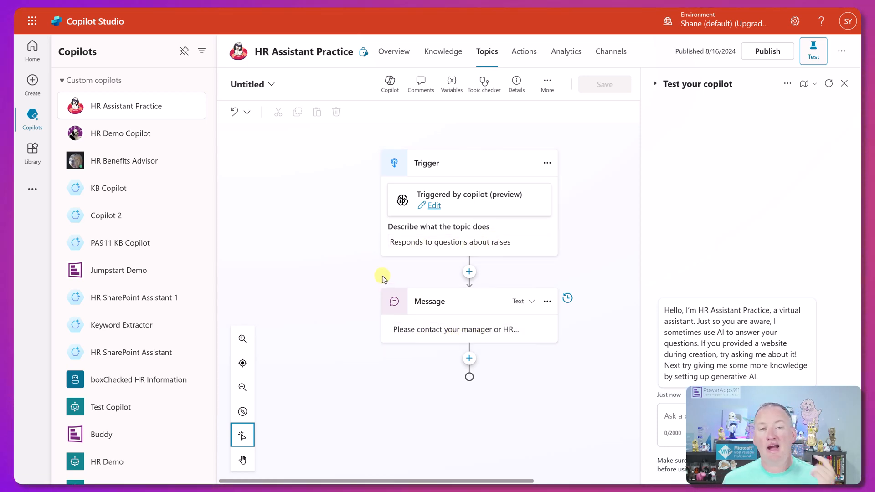
pyautogui.moveTo(469, 358)
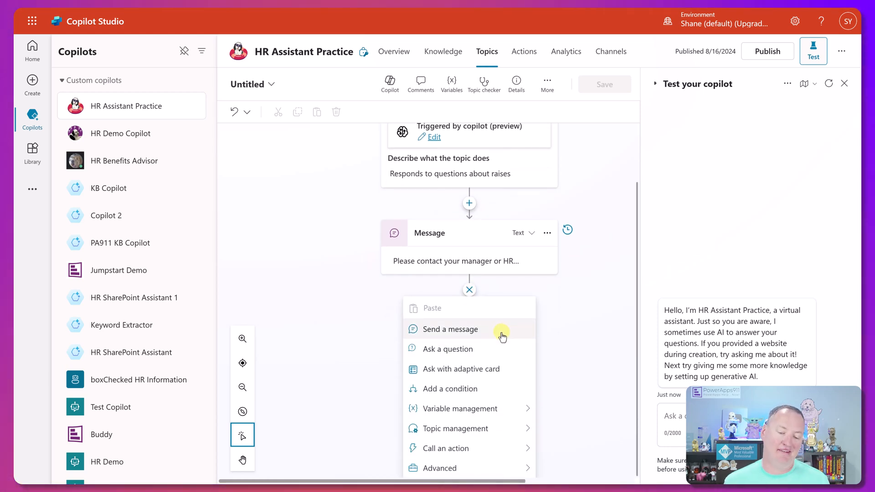
pyautogui.moveTo(508, 348)
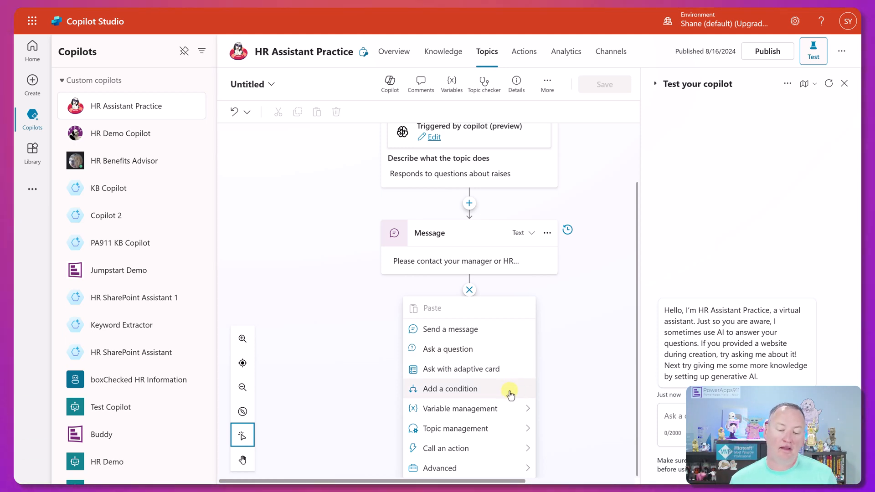
pyautogui.moveTo(454, 428)
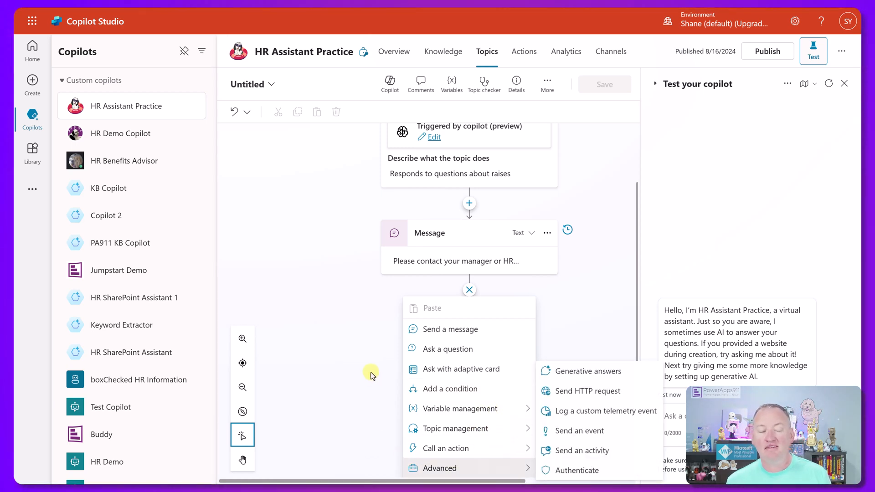
pyautogui.moveTo(365, 286)
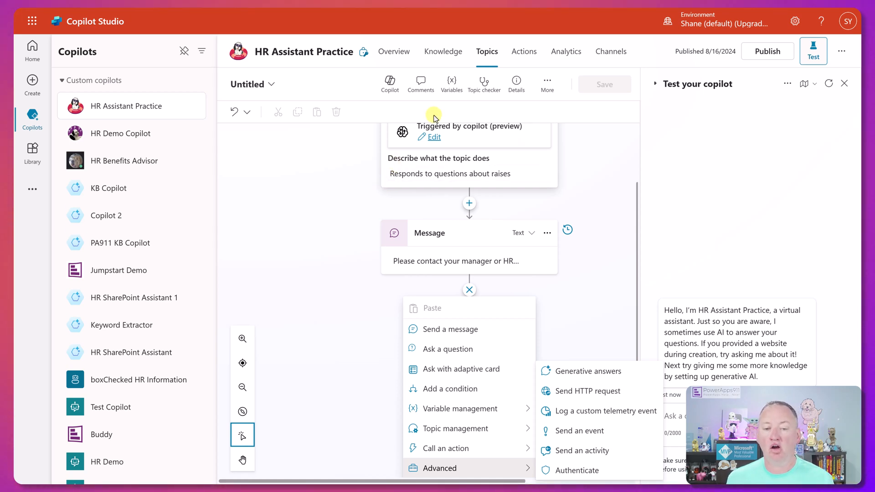
pyautogui.moveTo(466, 55)
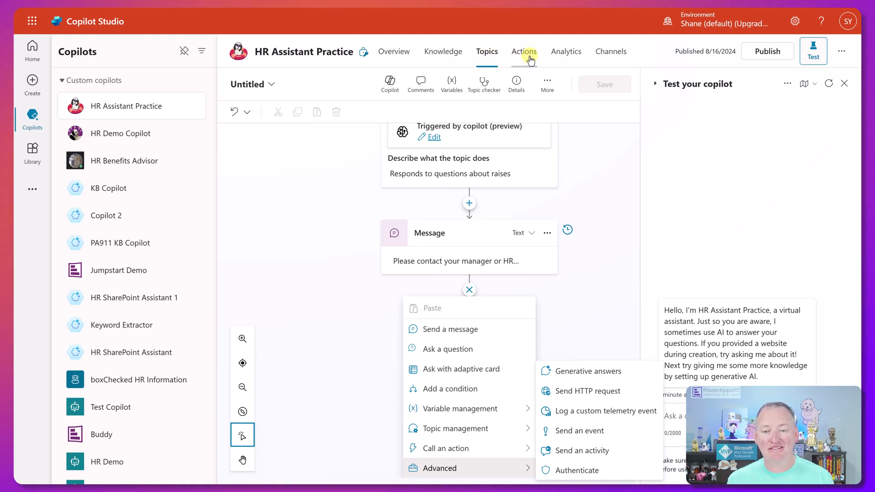
pyautogui.click(524, 51)
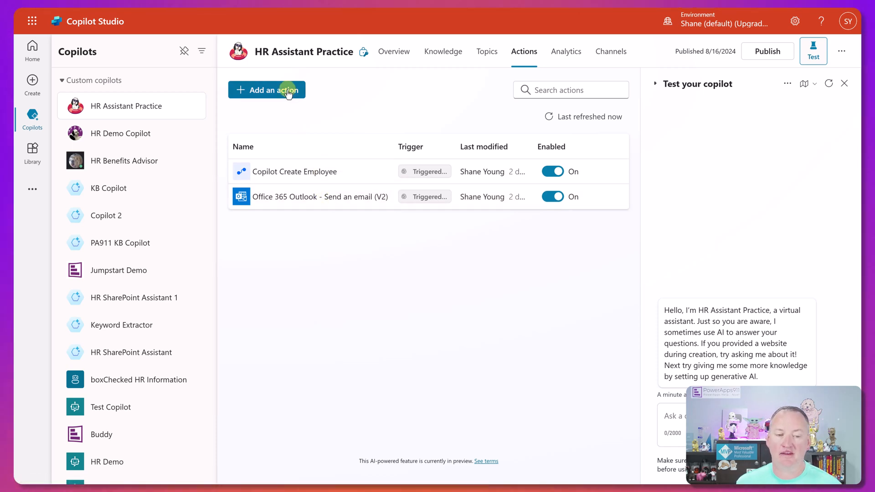
# - Search new actions for 'office 365 send email', then go back to the catalogue
pyautogui.click(266, 90)
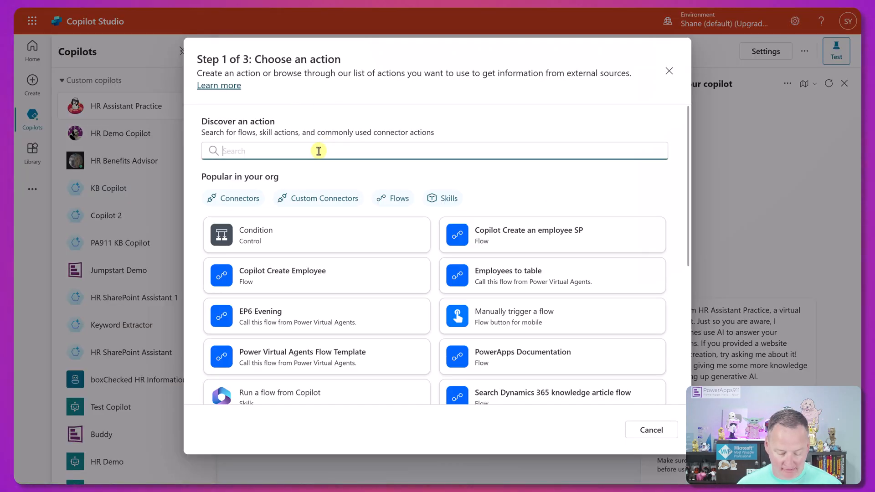
pyautogui.write('office 365 send email')
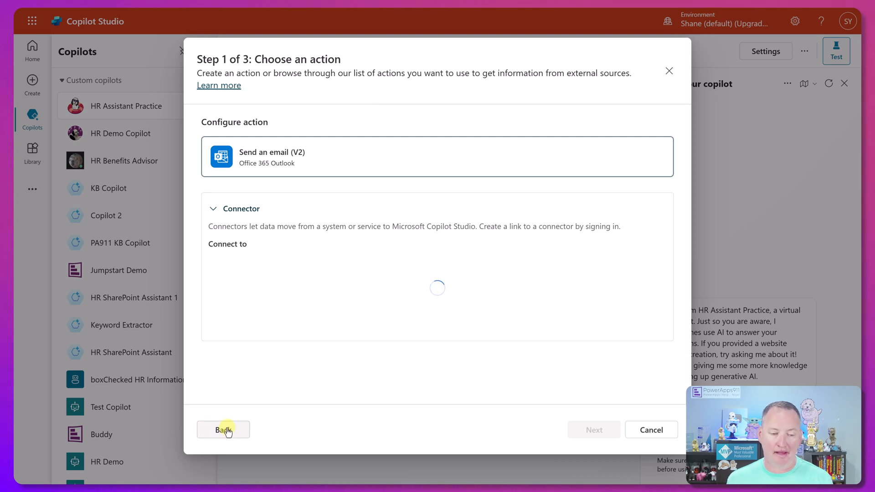
pyautogui.click(223, 429)
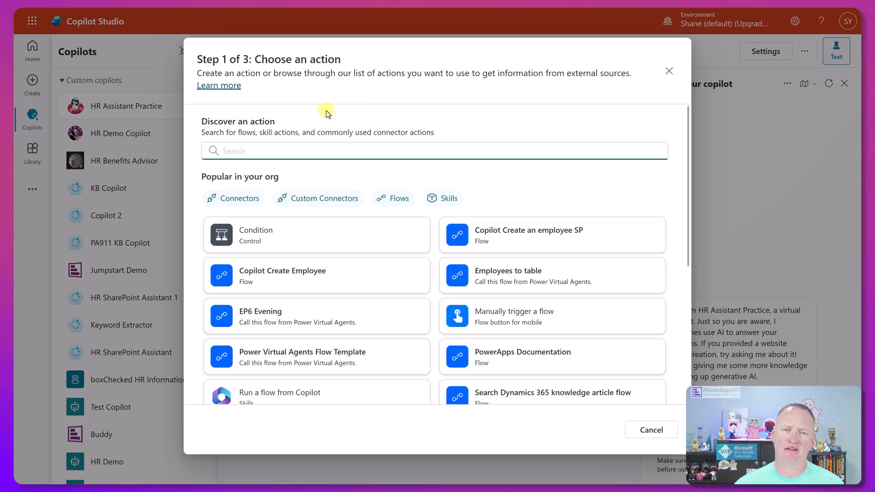
# - Search actions for 'sharepoint create item', clear the search, and go to Power Automate
pyautogui.write('share')
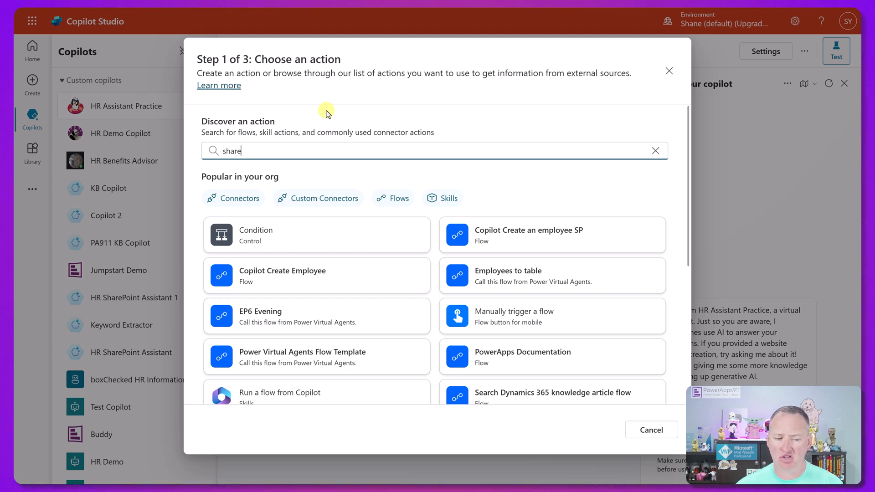
pyautogui.write('sharepoint create item')
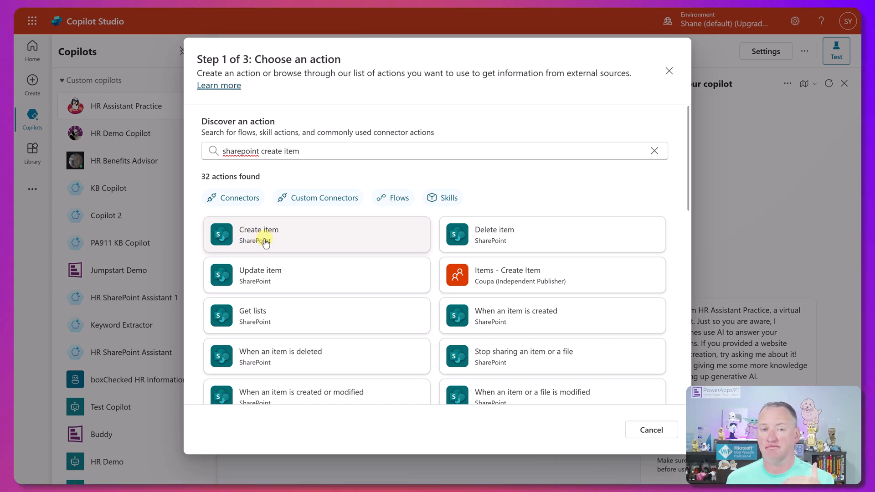
pyautogui.moveTo(273, 246)
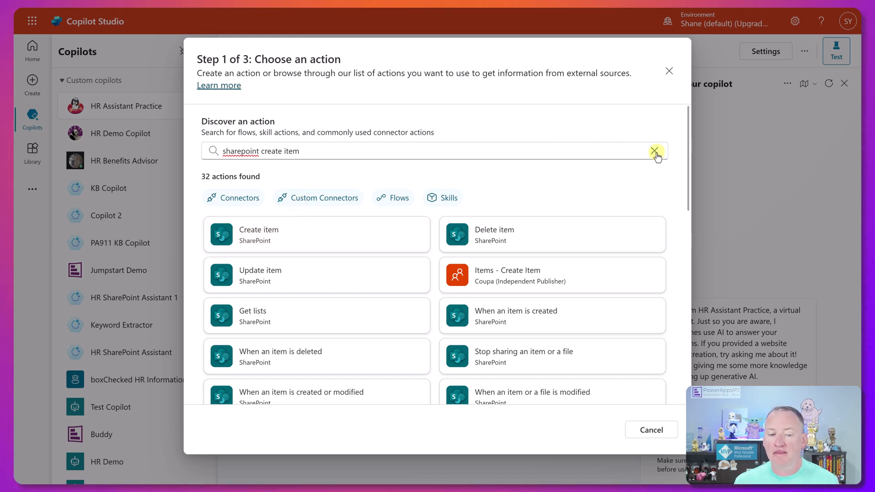
pyautogui.click(655, 151)
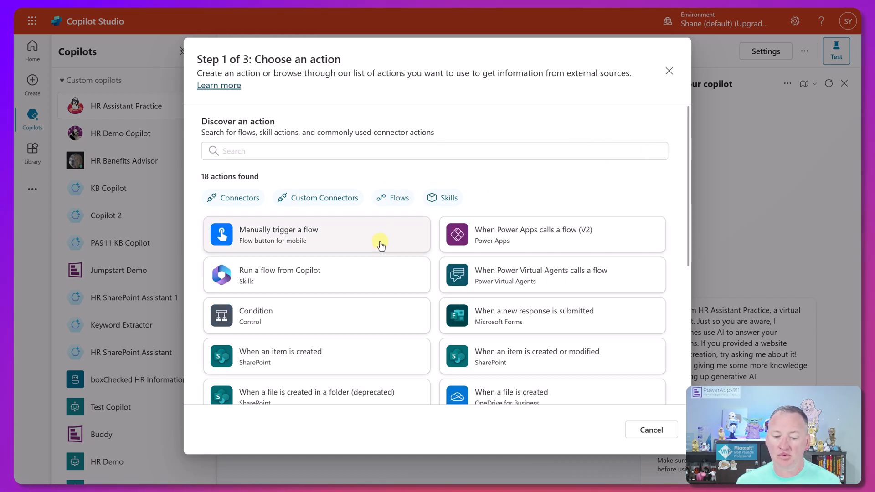
pyautogui.click(399, 198)
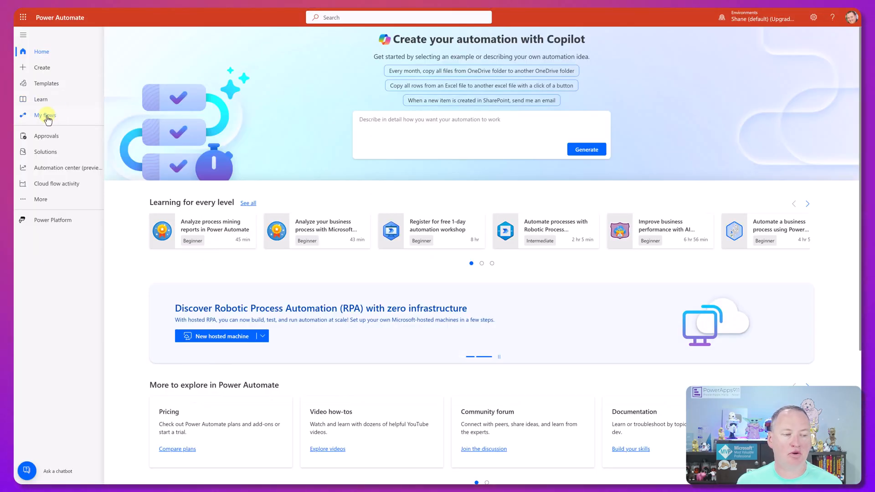
# - Open the Copilot Create Employee flow and inspect its Skills trigger inputs without adding one
pyautogui.click(44, 115)
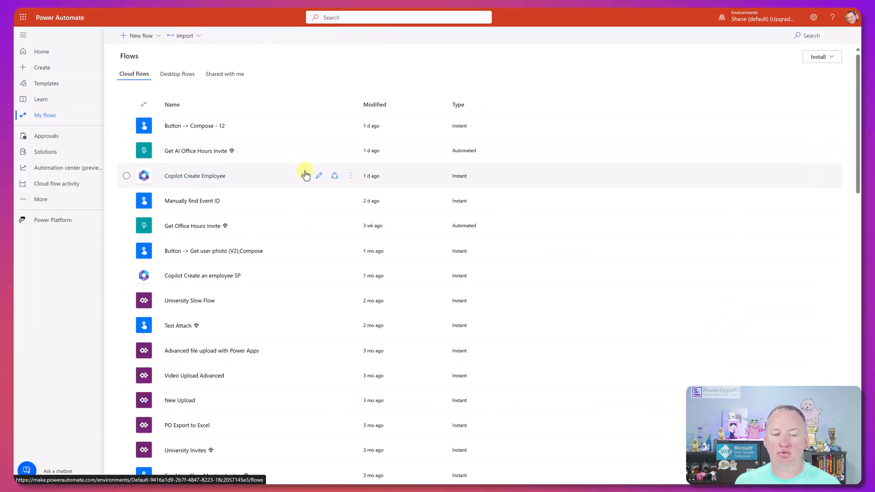
pyautogui.click(195, 175)
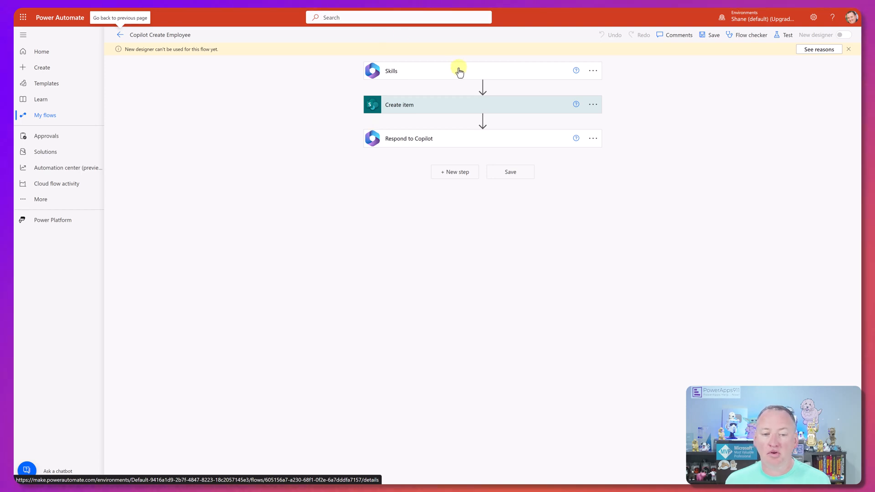
pyautogui.click(458, 71)
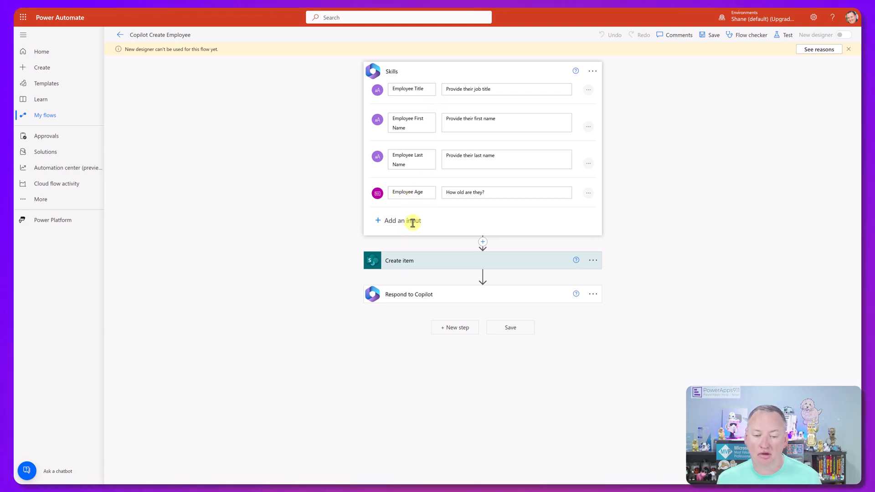
pyautogui.click(398, 220)
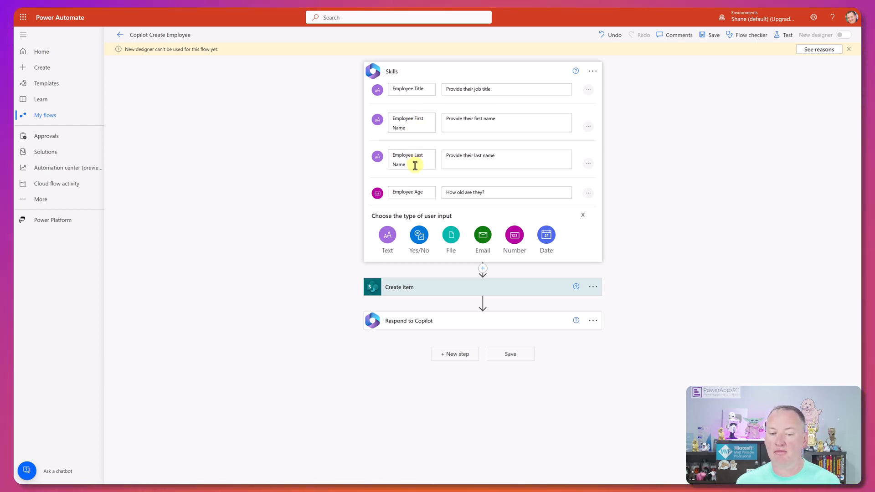
pyautogui.moveTo(584, 216)
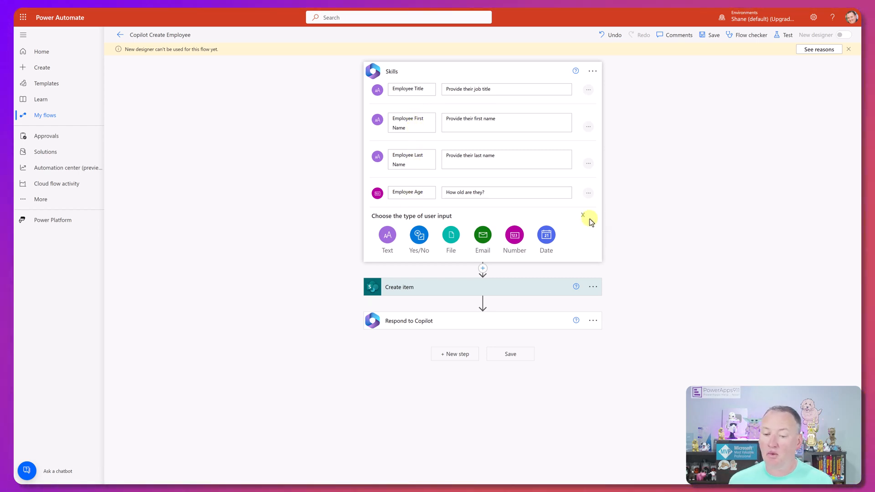
pyautogui.click(582, 215)
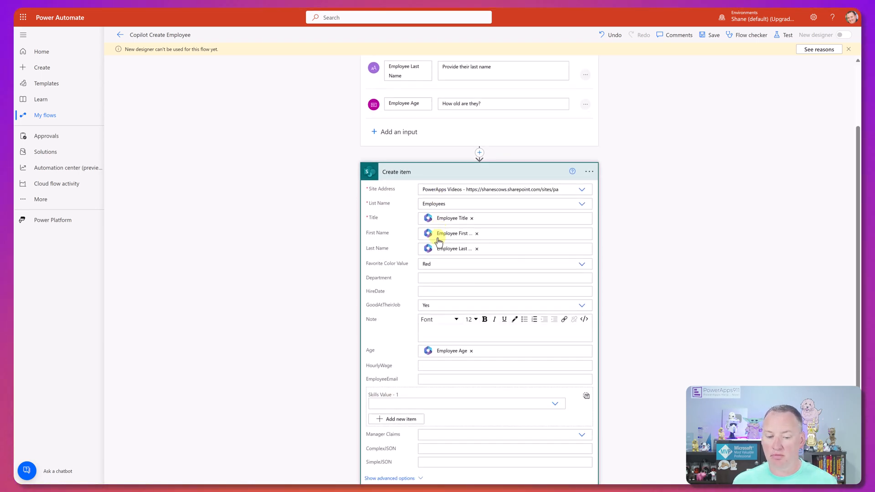
# - Scroll through Create item fields like Favorite Color Red and GoodAtTheirJob Yes
pyautogui.scroll(-3)
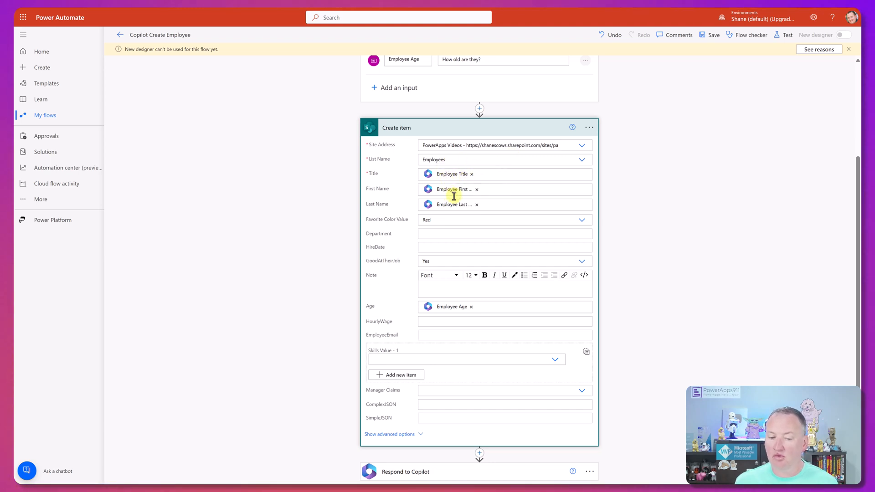
pyautogui.moveTo(429, 327)
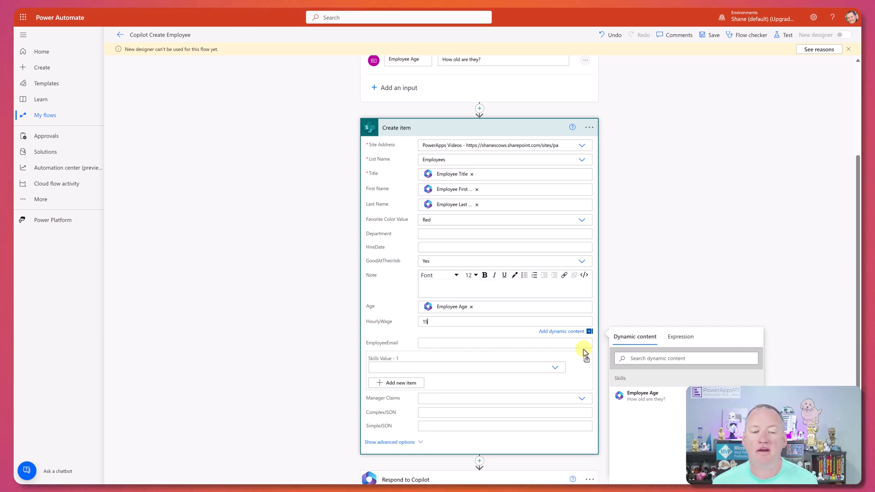
pyautogui.moveTo(485, 131)
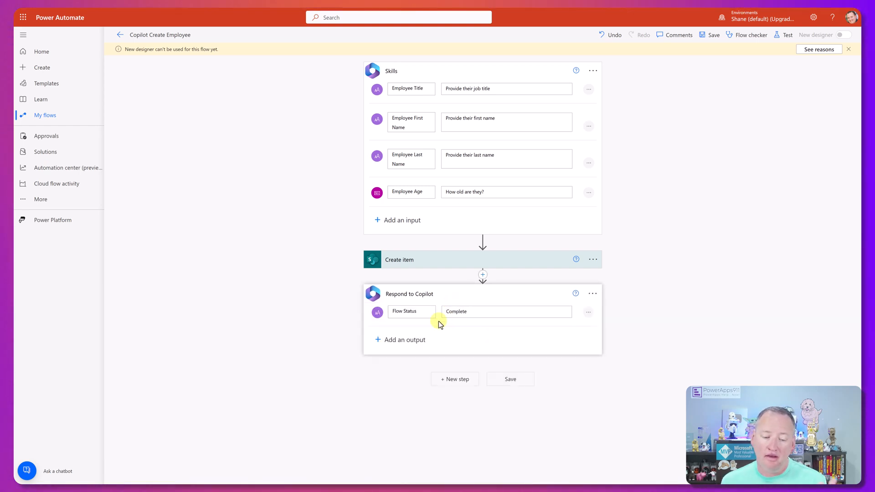
pyautogui.moveTo(490, 343)
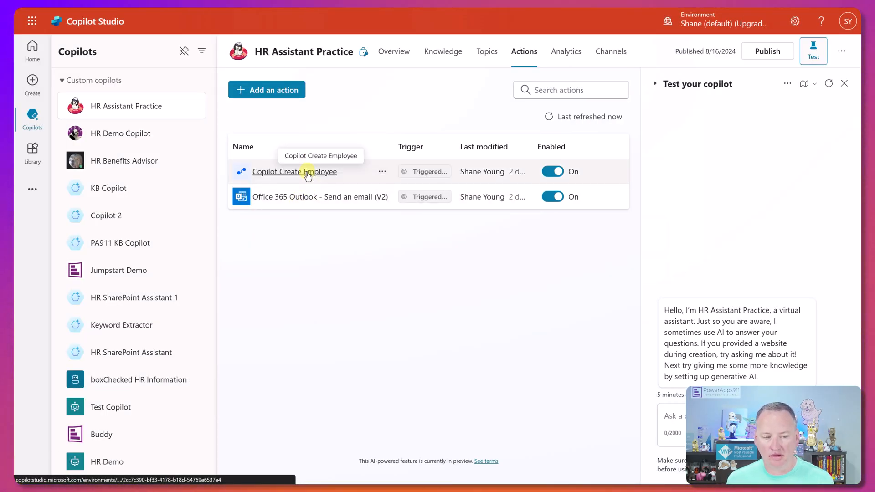
# - Open Copilot Create Employee, toggle user confirmation on then off, and view its Inputs
pyautogui.click(294, 171)
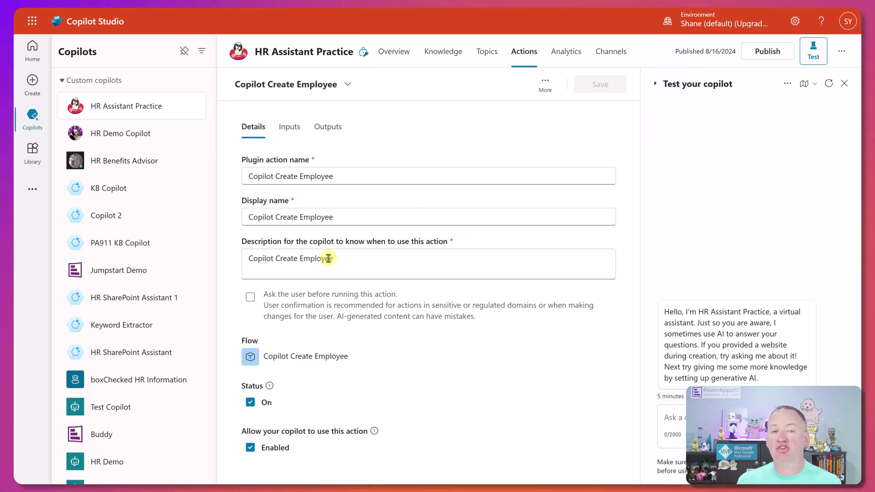
pyautogui.moveTo(355, 260)
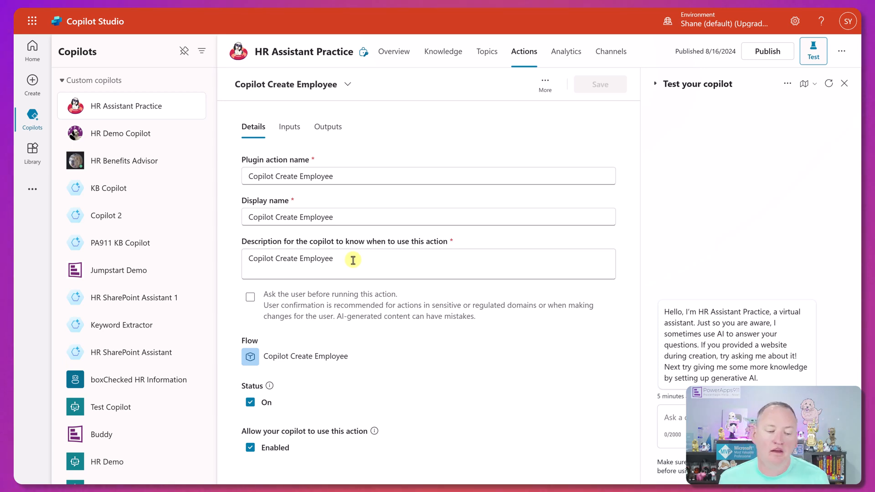
pyautogui.moveTo(353, 297)
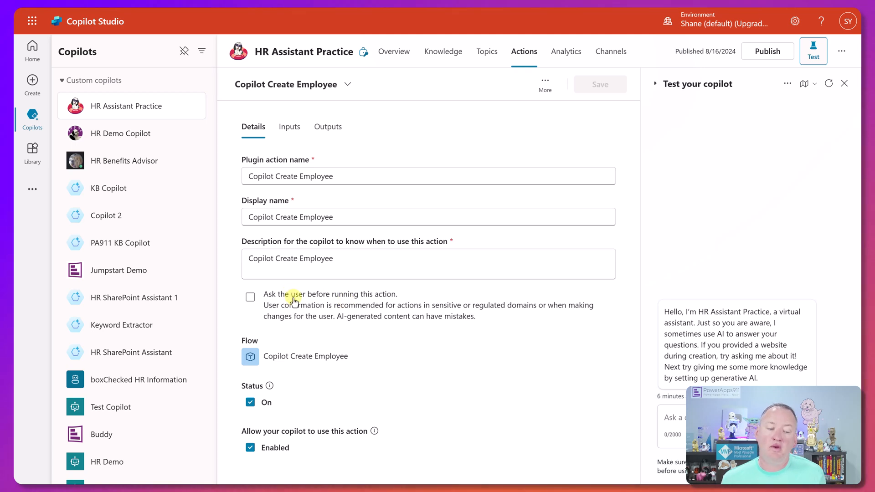
pyautogui.click(251, 296)
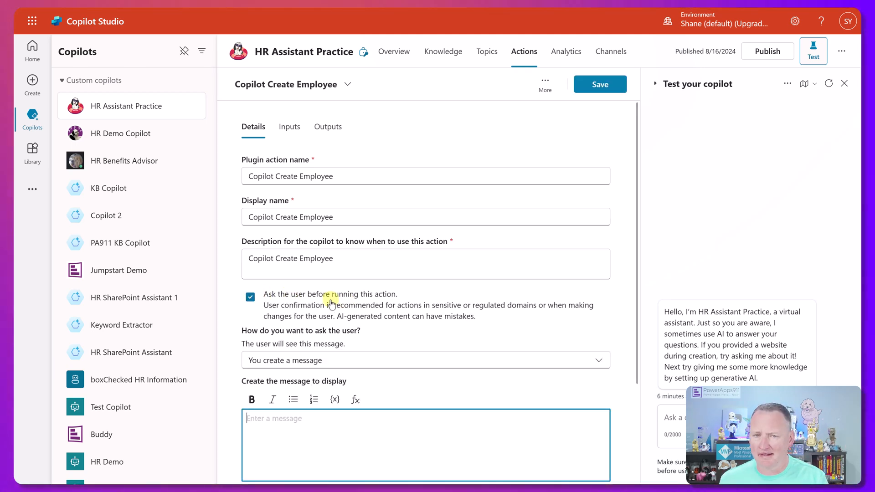
pyautogui.click(250, 296)
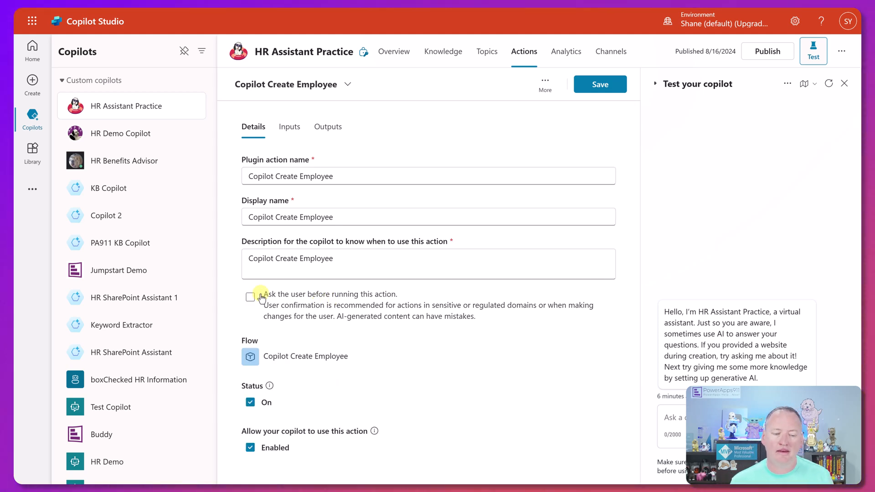
pyautogui.click(290, 126)
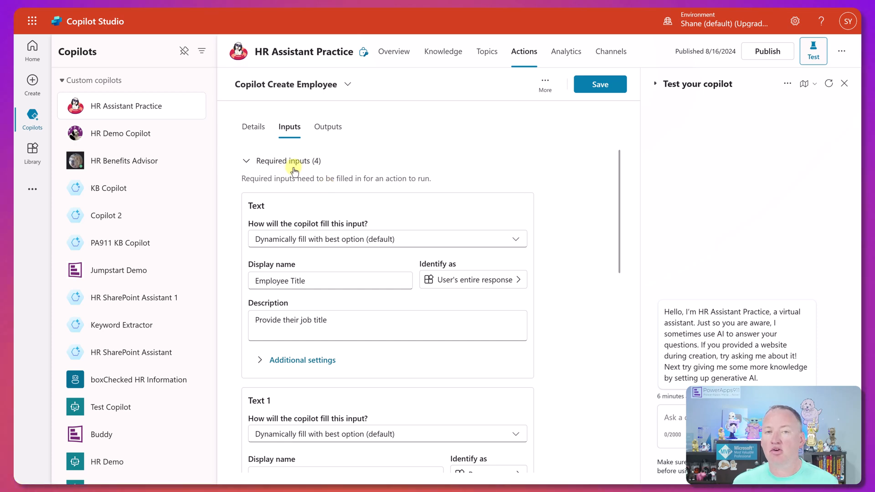
# - Scroll the action's inputs and expand Employee Title's additional prompt settings
pyautogui.scroll(-3)
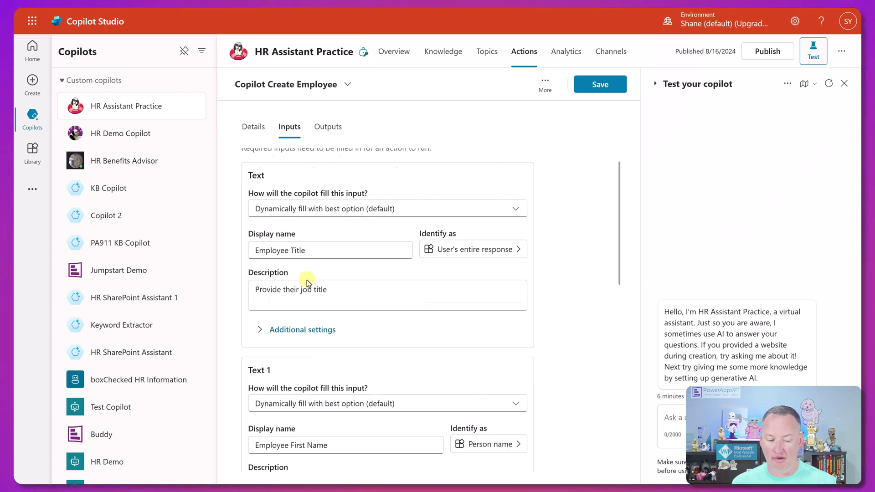
pyautogui.scroll(-3)
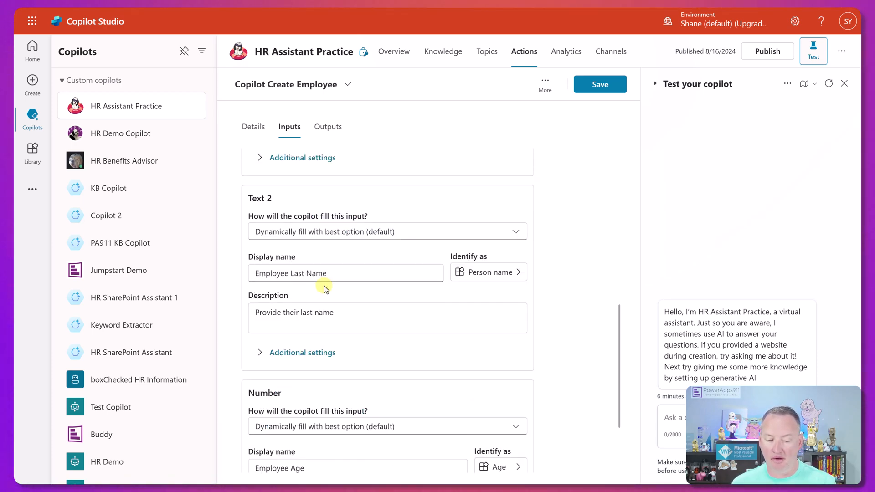
pyautogui.scroll(-3)
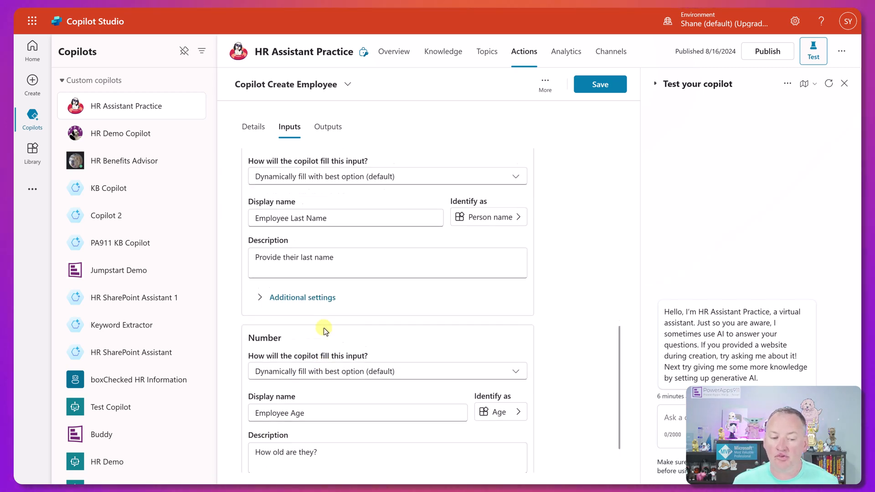
pyautogui.scroll(-3)
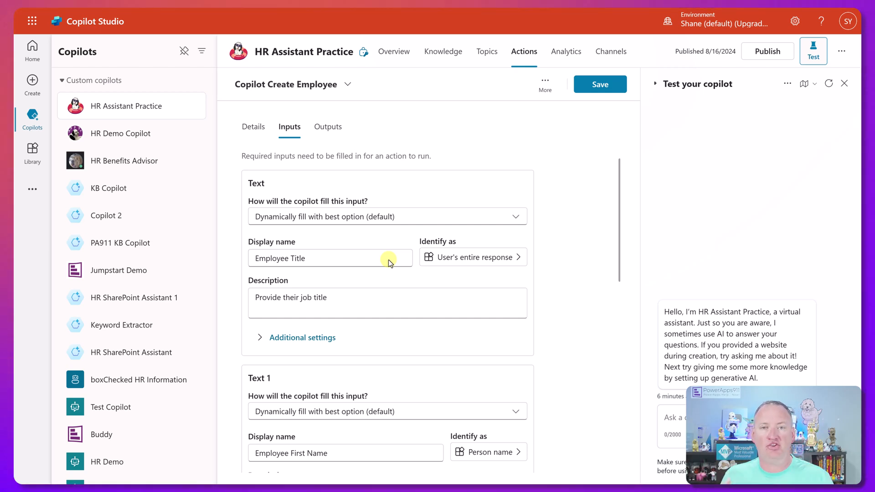
pyautogui.scroll(-3)
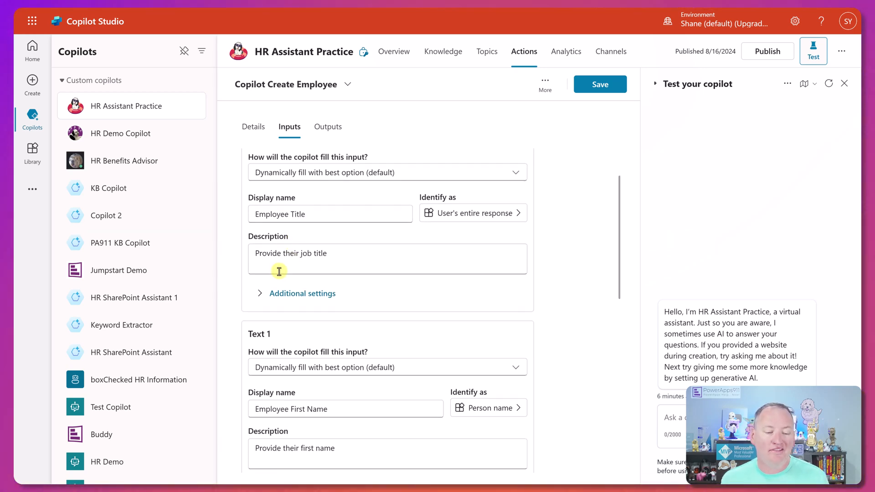
pyautogui.click(302, 293)
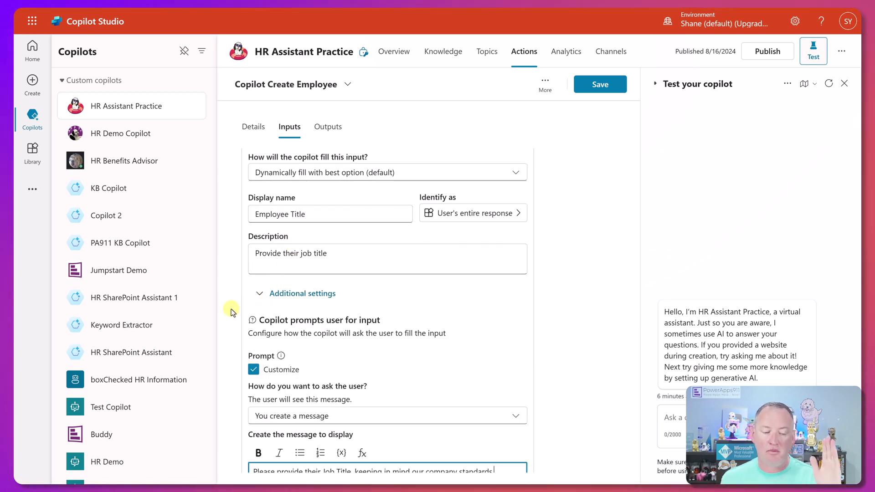
# - View the Outputs tab and switch to Send an email (V2), discarding changes
pyautogui.scroll(-3)
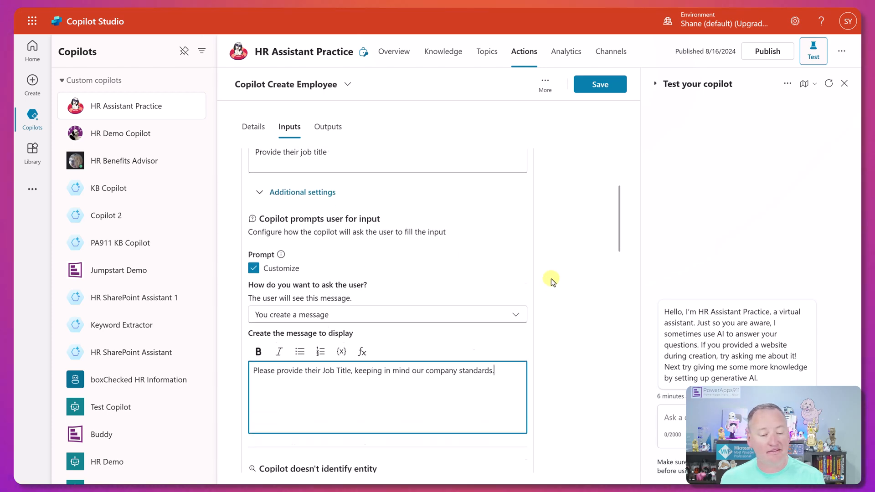
pyautogui.scroll(-3)
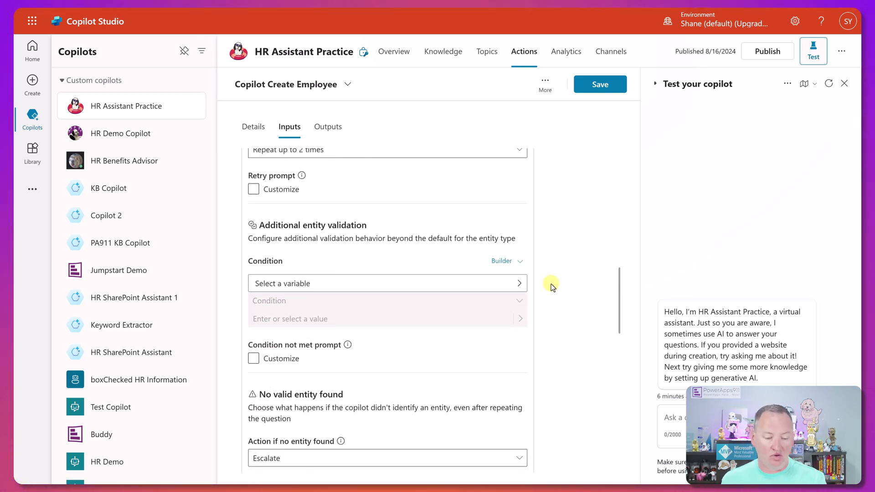
pyautogui.scroll(-3)
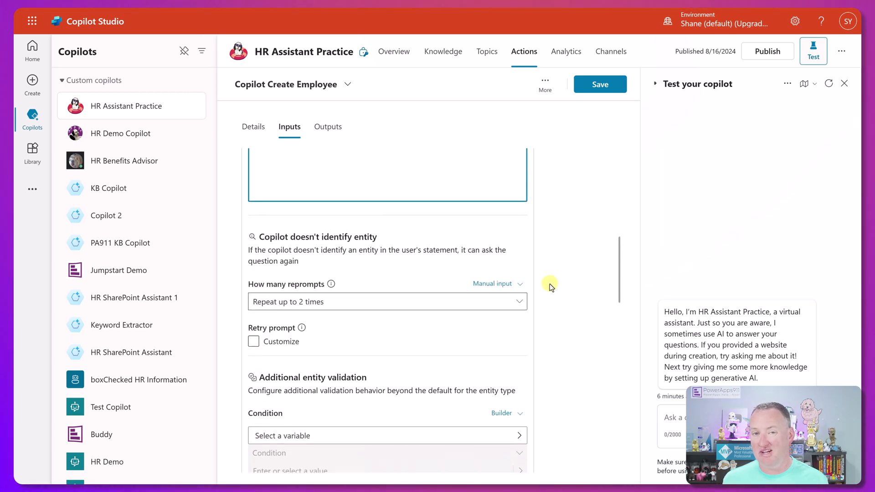
pyautogui.click(328, 127)
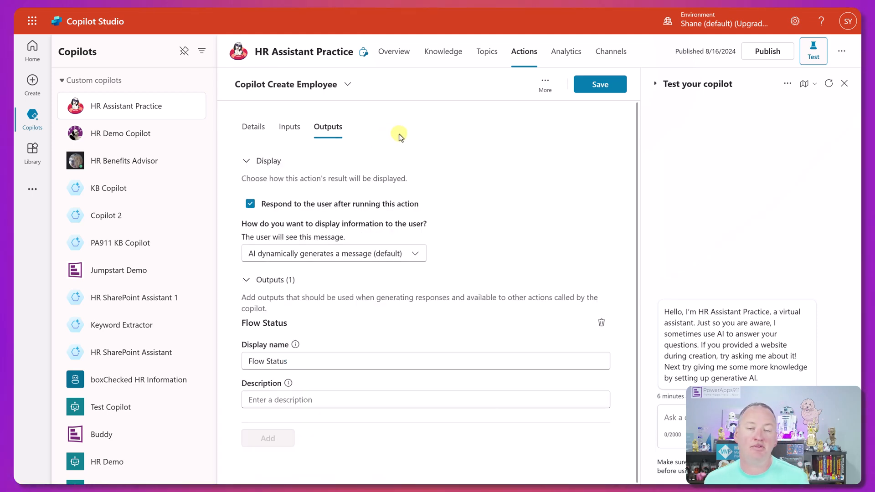
pyautogui.moveTo(395, 147)
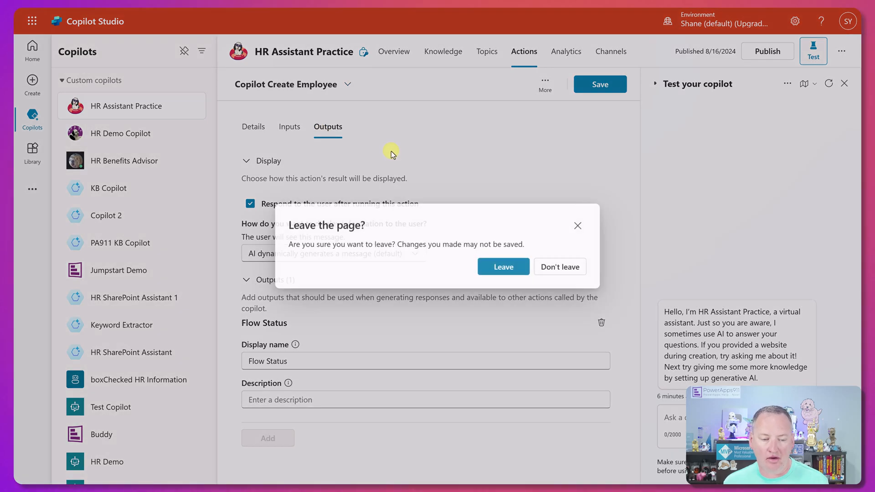
pyautogui.click(502, 266)
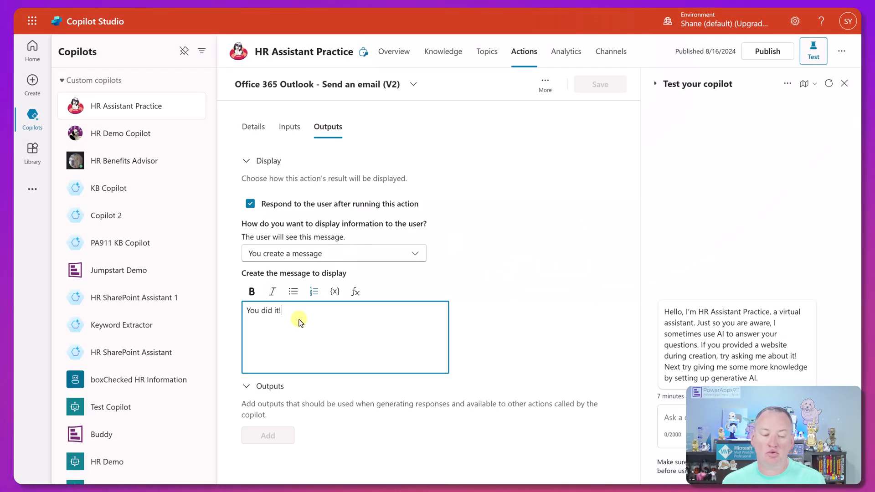